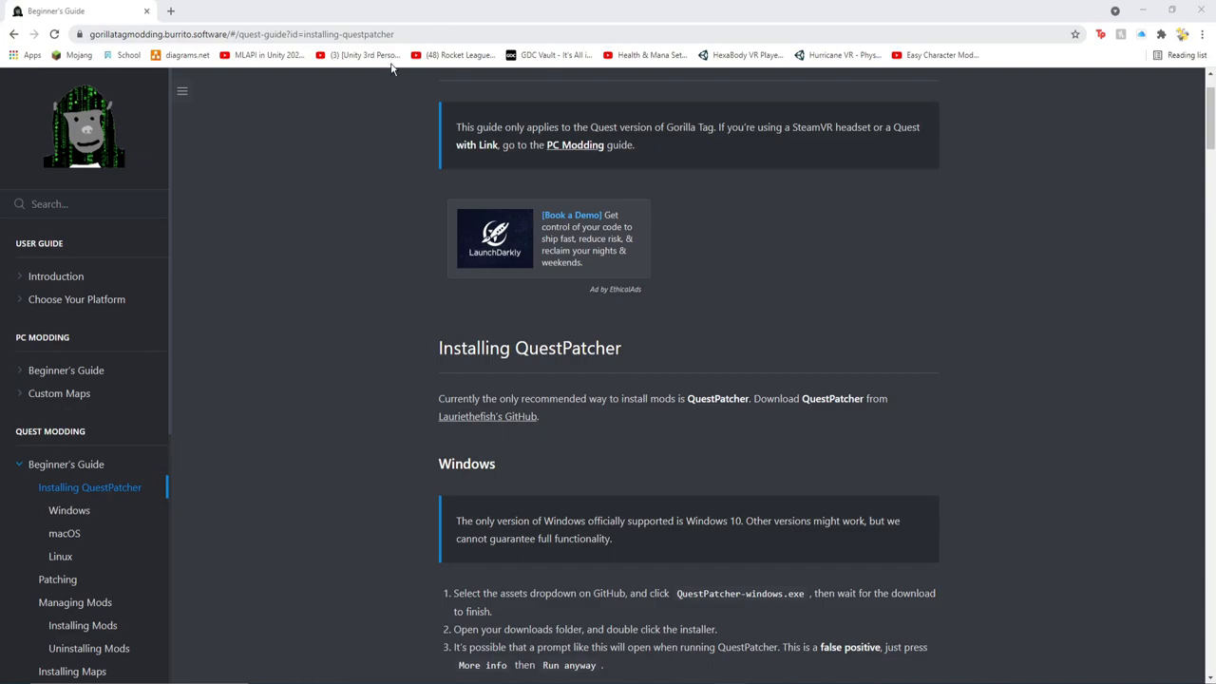
mouse_move(143, 470)
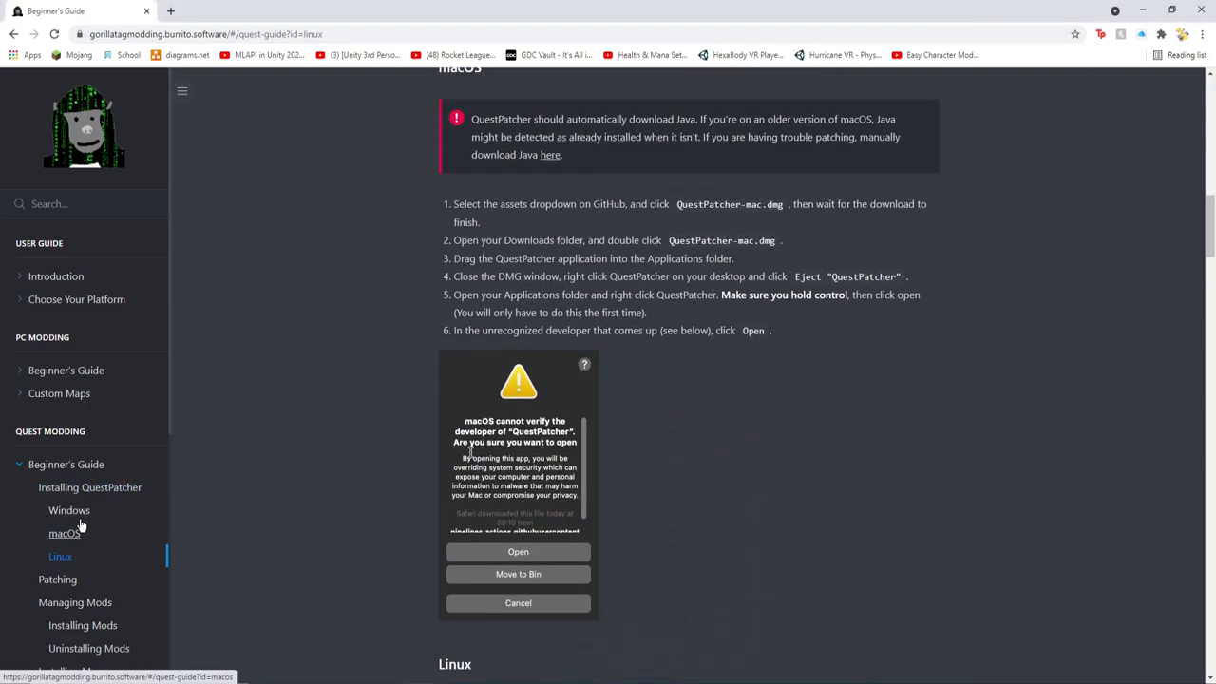
Step: Browse the guide's Windows and macOS installation steps, returning to the Windows section
left_click(69, 511)
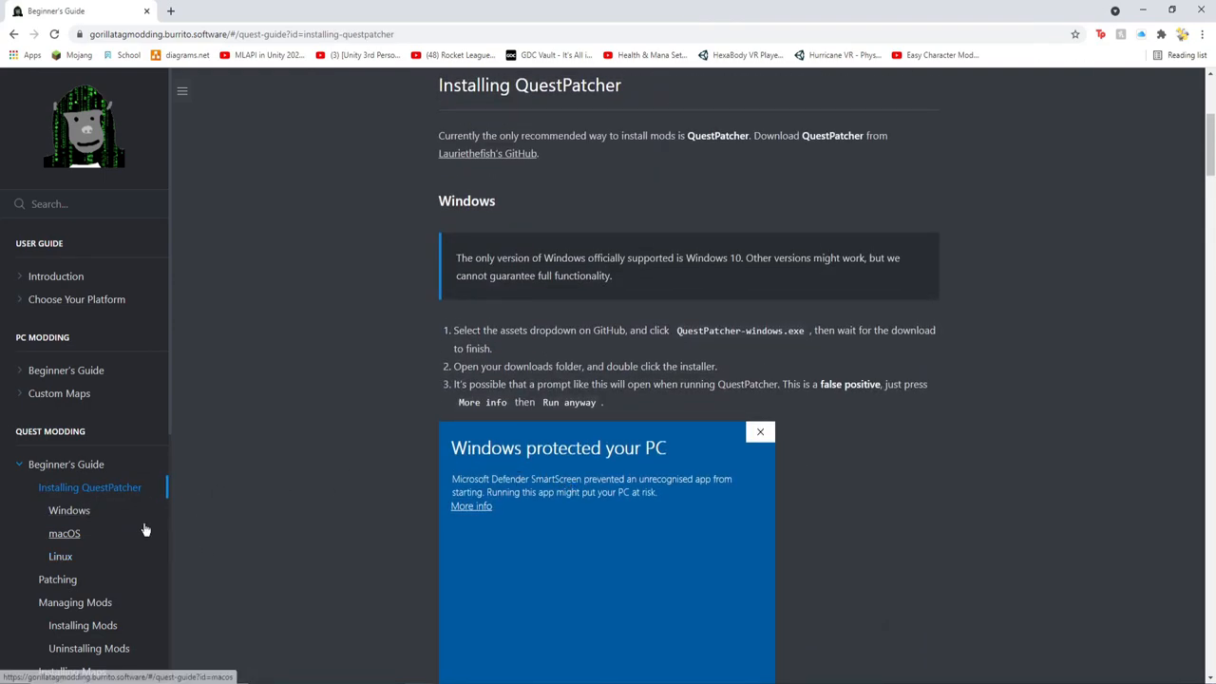
left_click(59, 556)
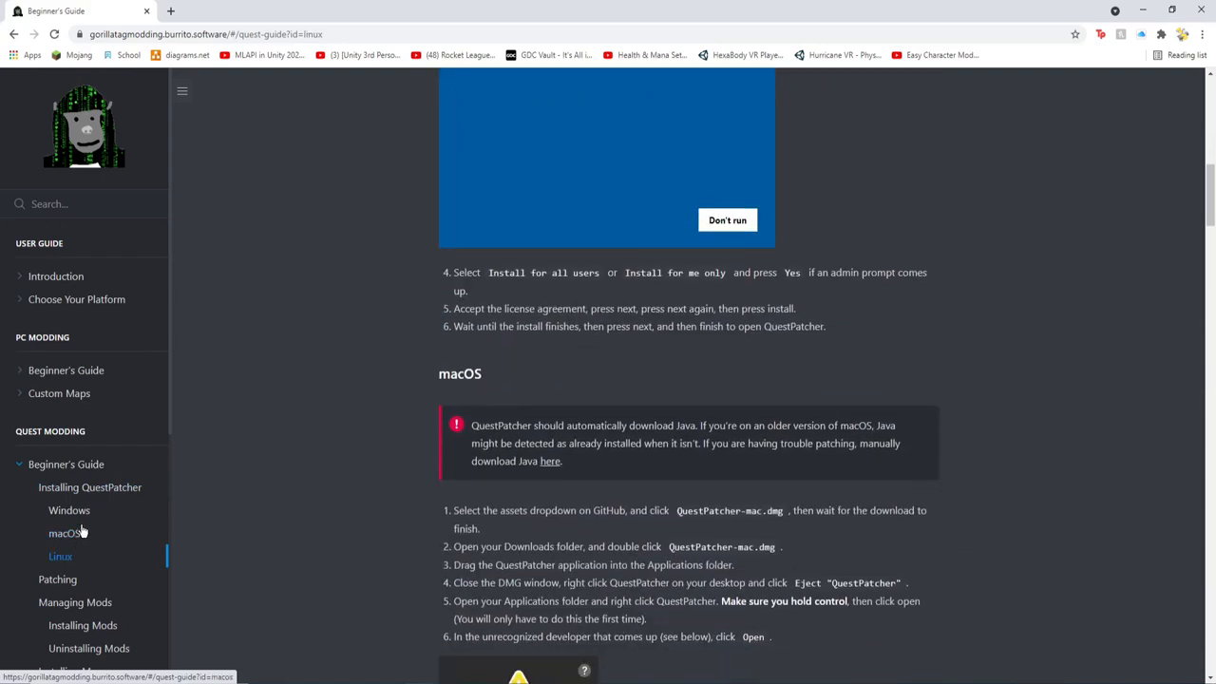
left_click(89, 487)
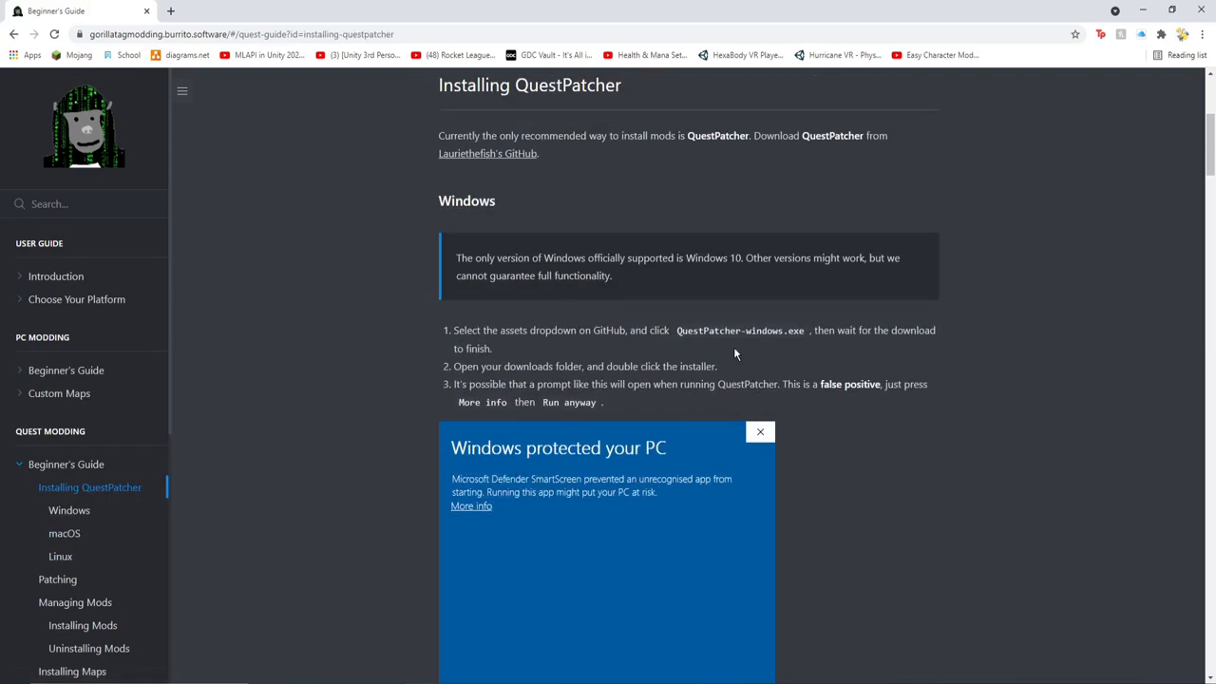
scroll("up", 3)
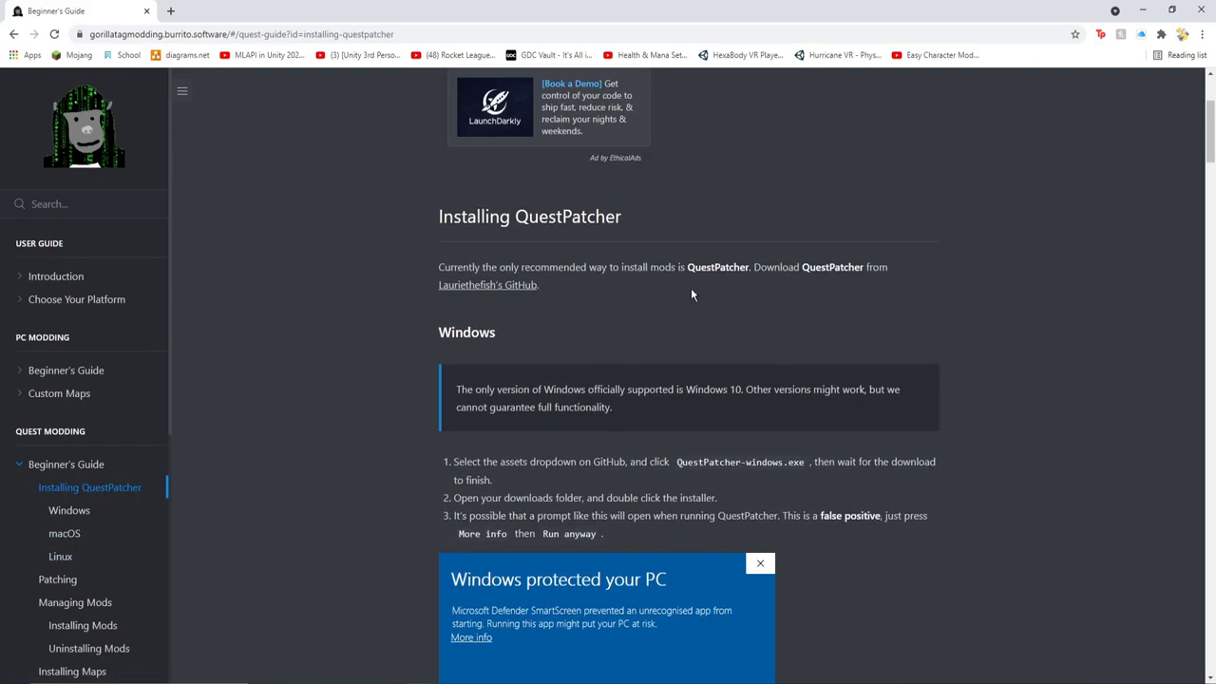
Step: Download QuestPatcher-windows.exe from the GitHub release page and launch it
left_click(487, 284)
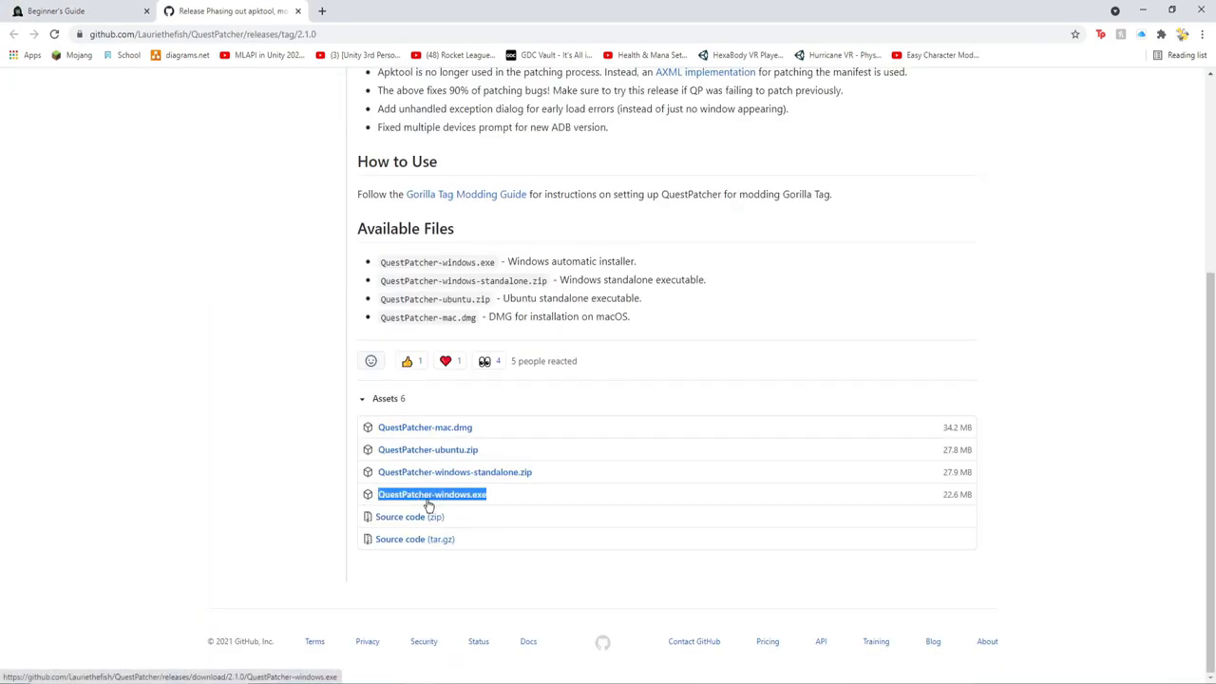
left_click(431, 494)
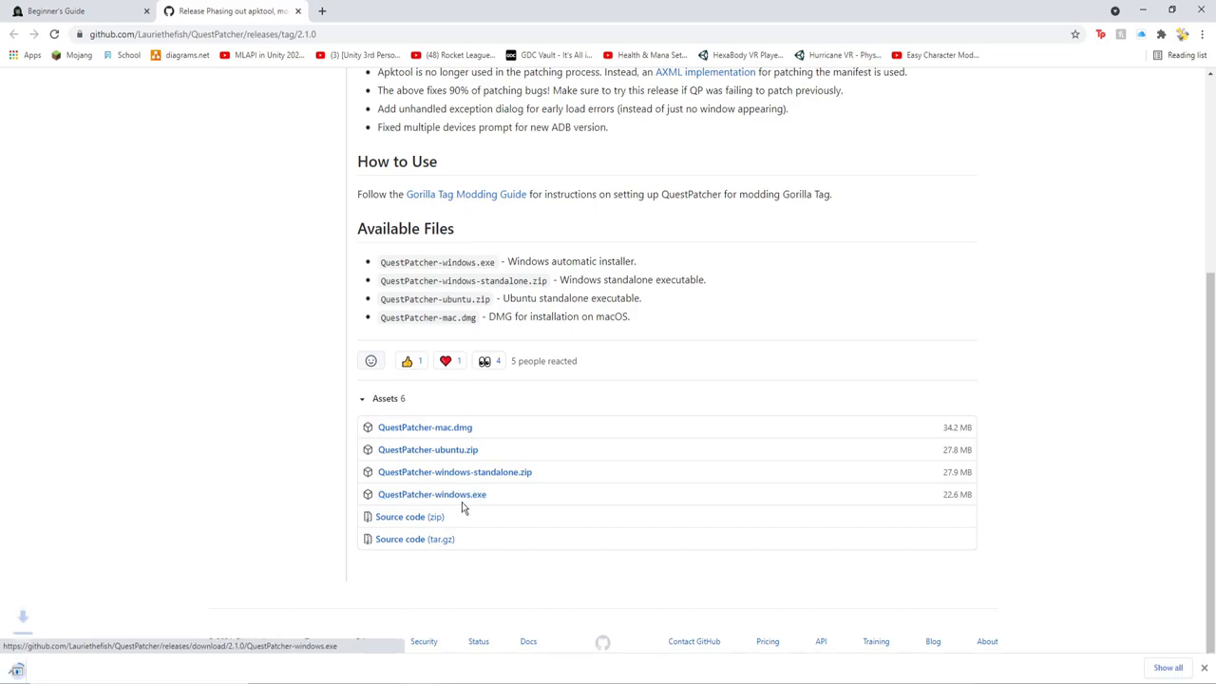
left_click(432, 494)
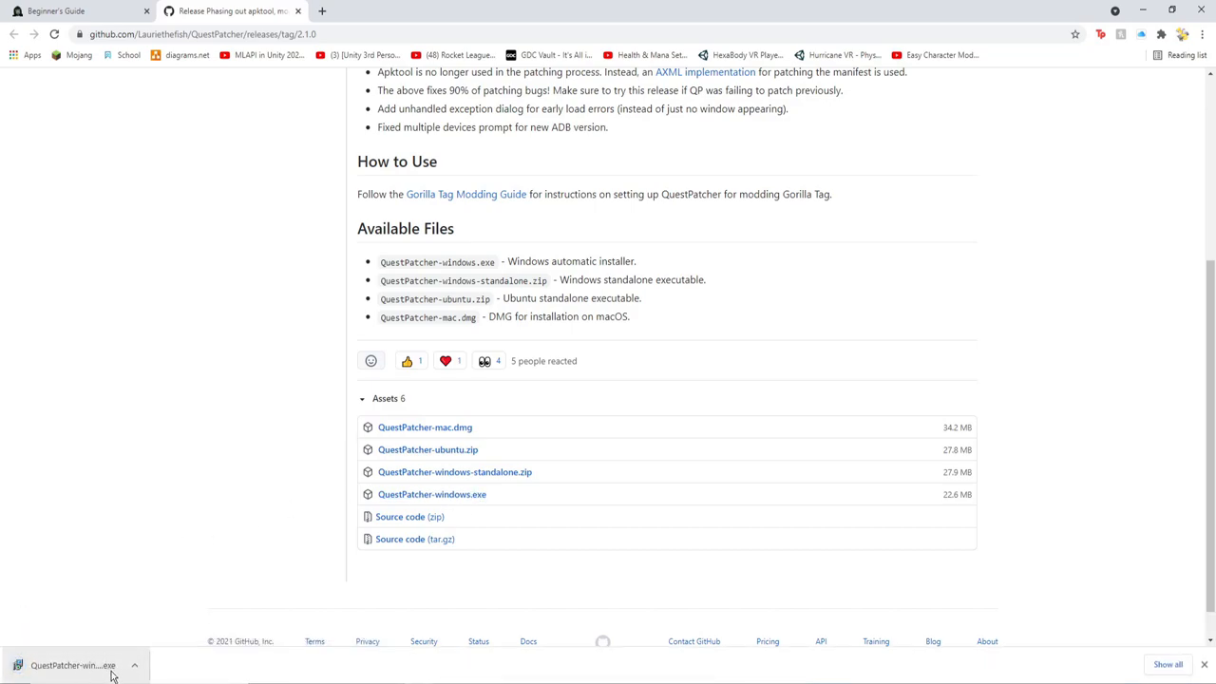
left_click(74, 665)
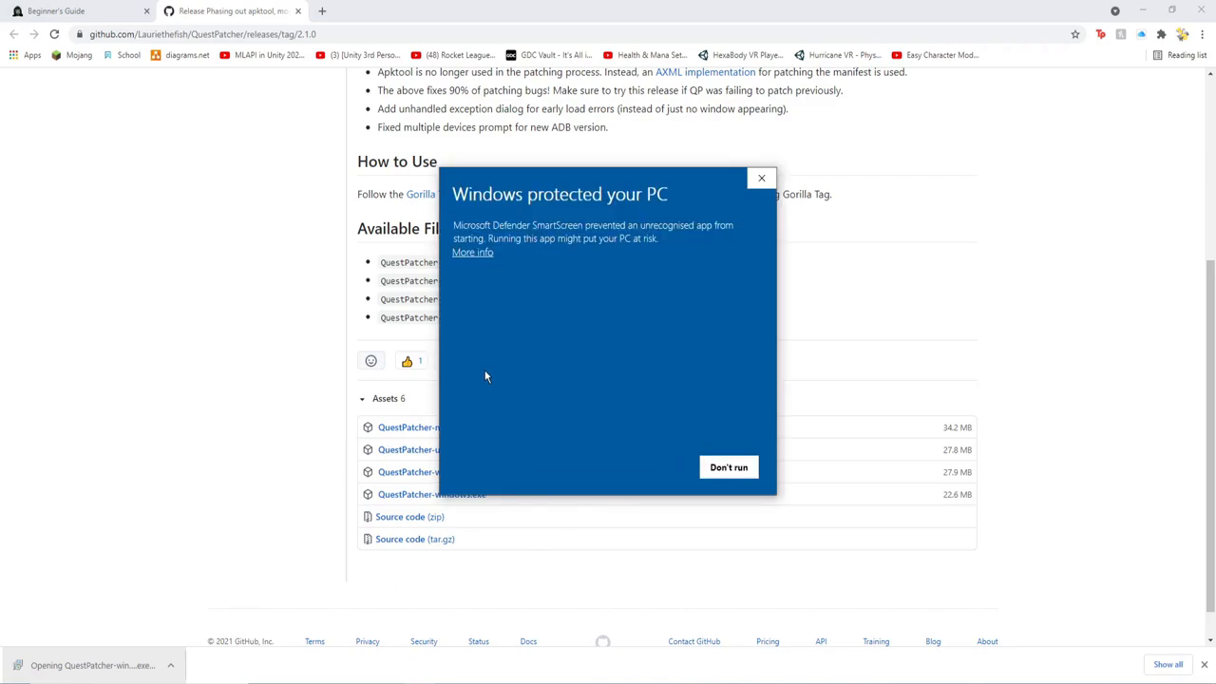
Step: Run the SmartScreen-blocked installer anyway and install QuestPatcher 2.1.0, opening it on finish
left_click(472, 252)
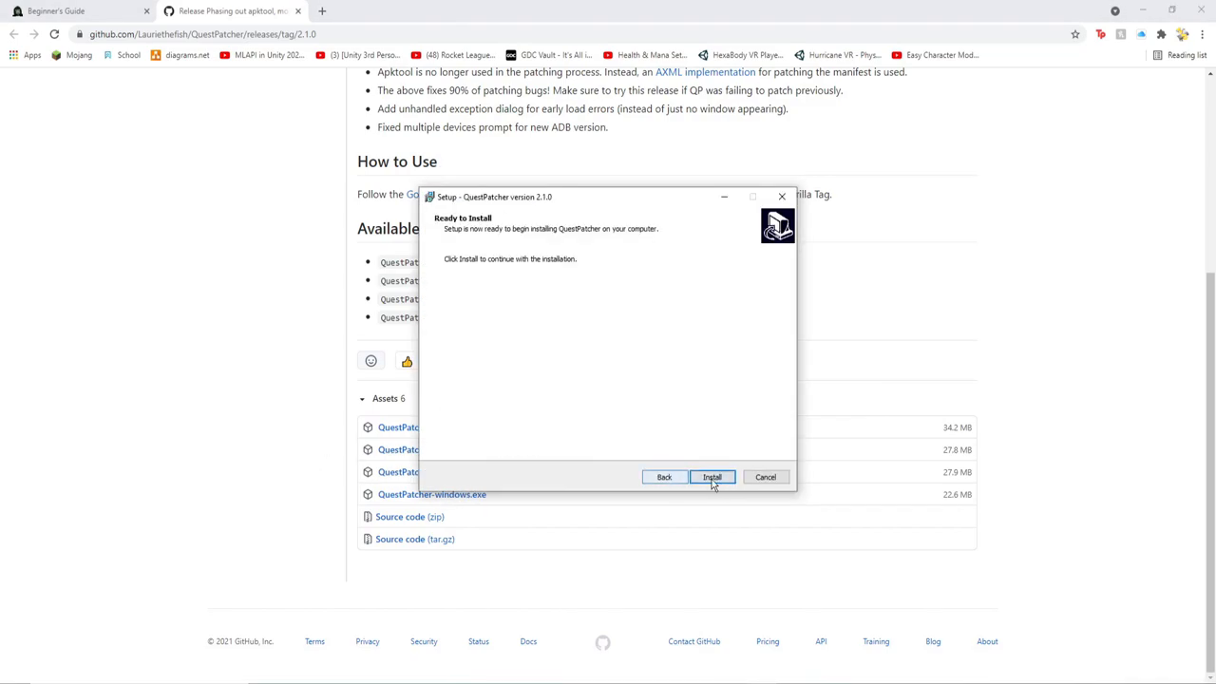
left_click(711, 477)
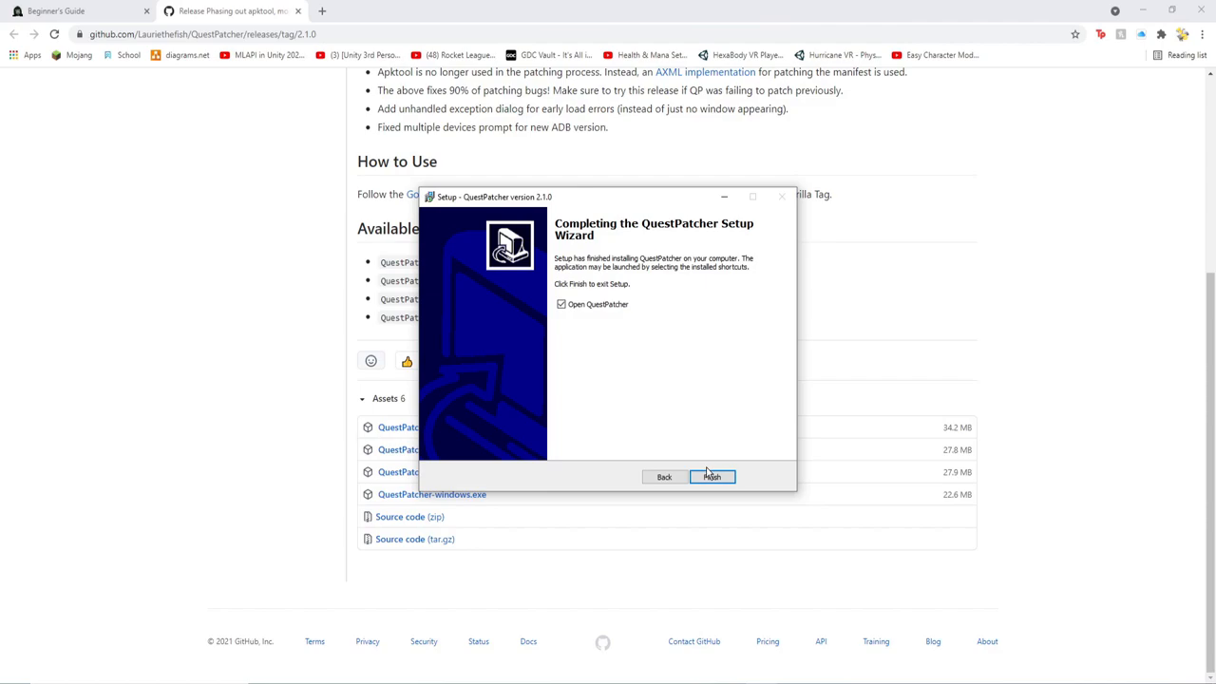
left_click(712, 476)
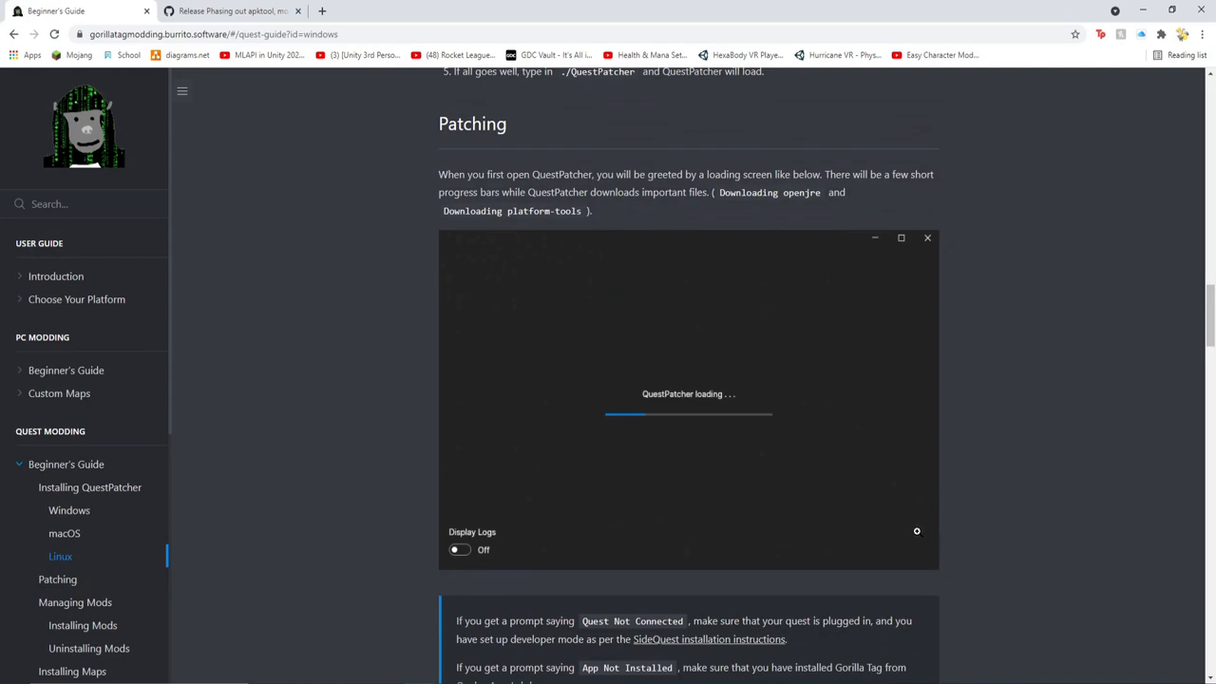
mouse_move(1122, 552)
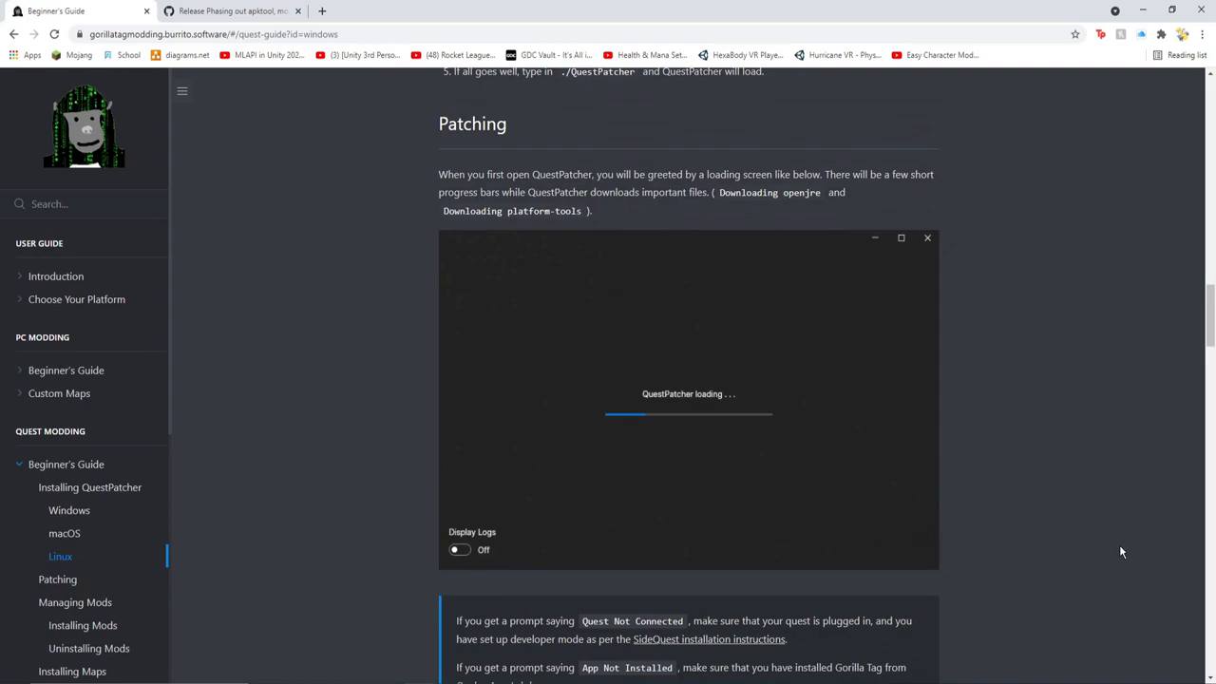
mouse_move(1040, 505)
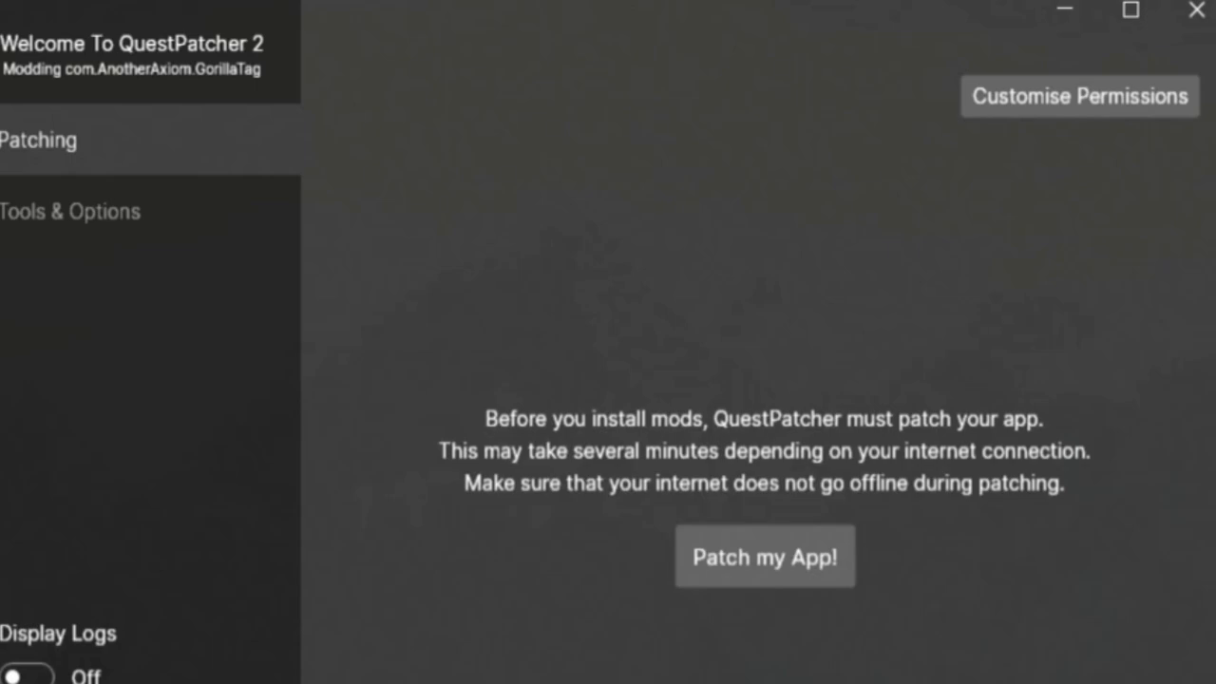
Step: Scroll the modding guide down to the Patching section
scroll("down", 3)
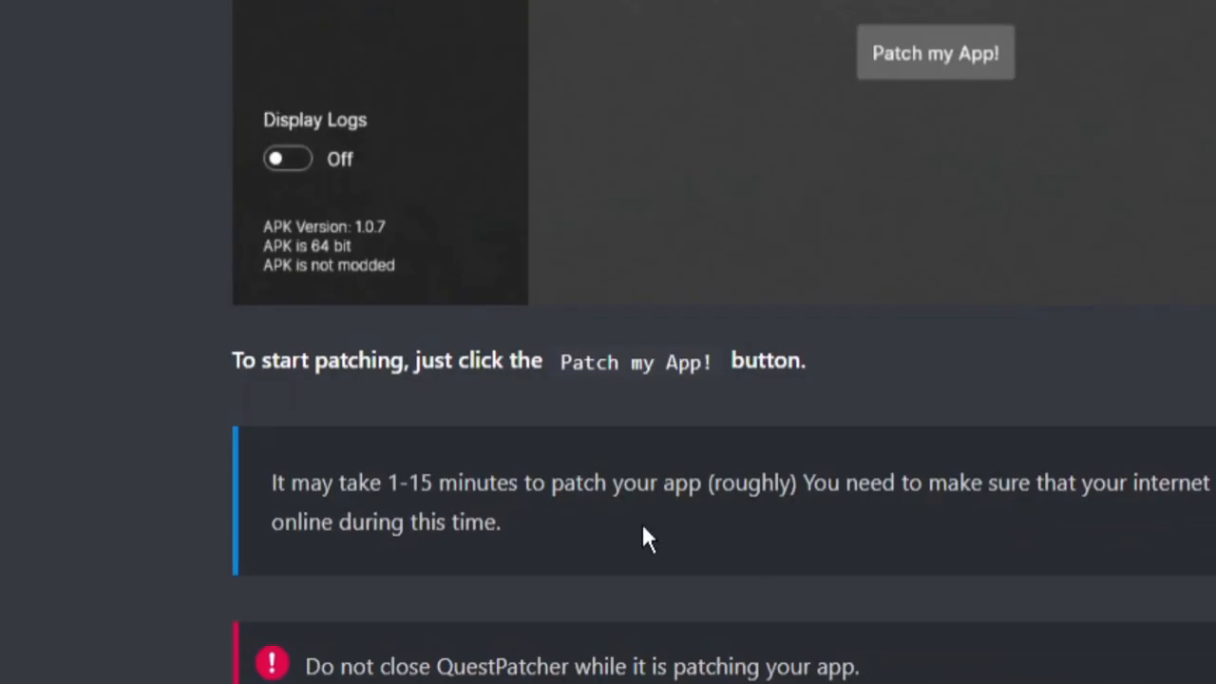
mouse_move(741, 560)
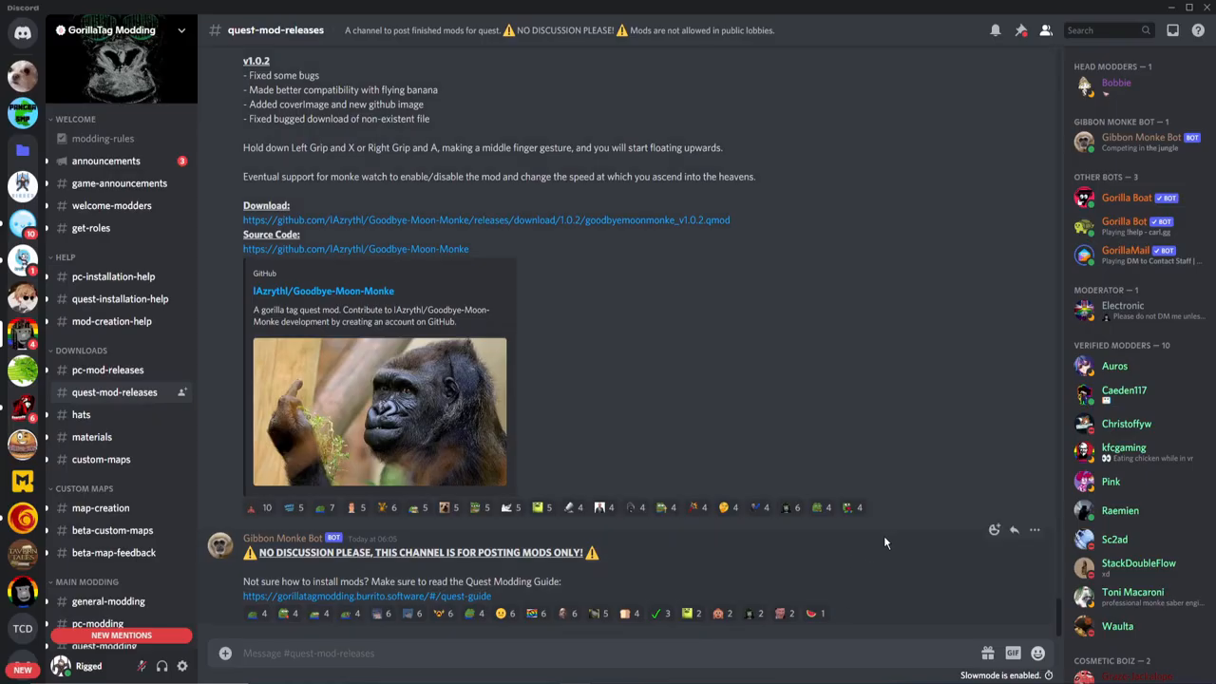
mouse_move(62, 34)
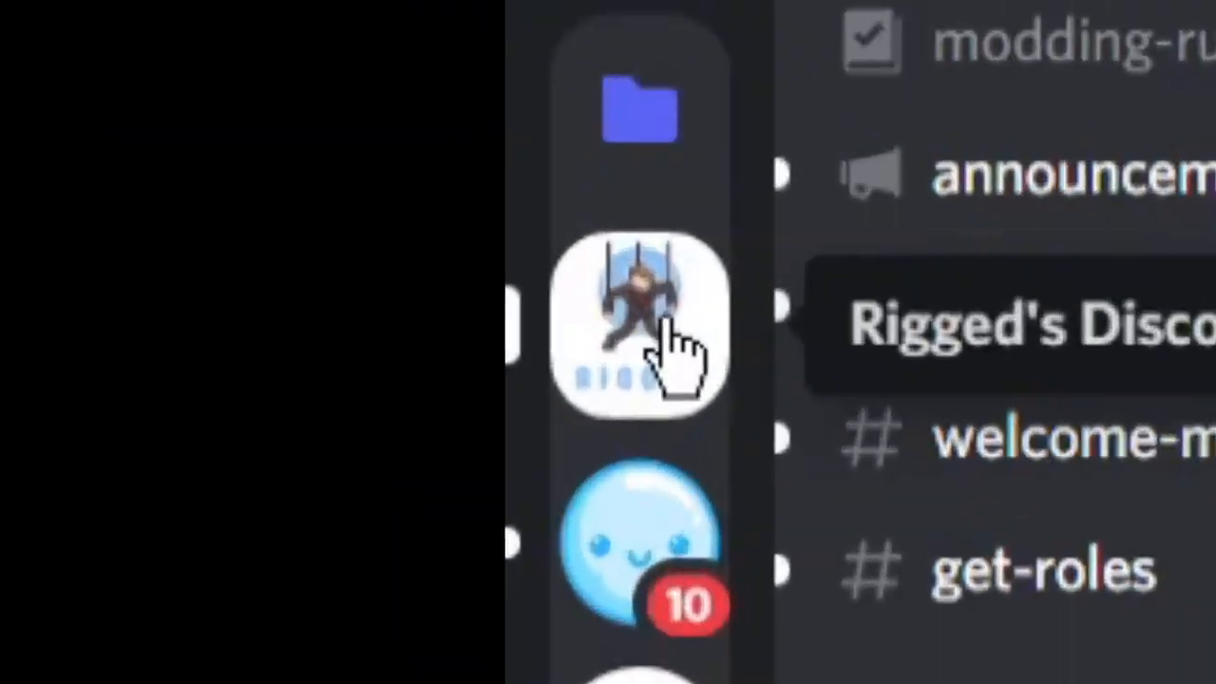
Step: Follow a mod's Download link in #quest-mod-releases so the .qmod downloads
left_click(638, 328)
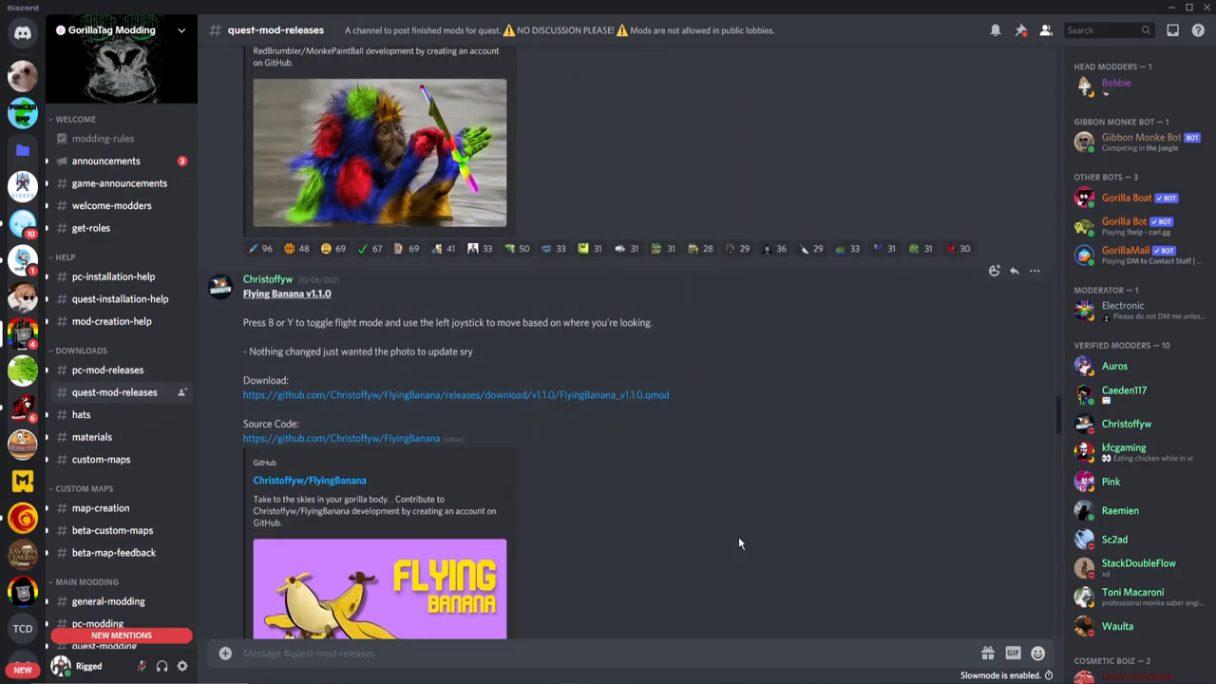
scroll("down", 3)
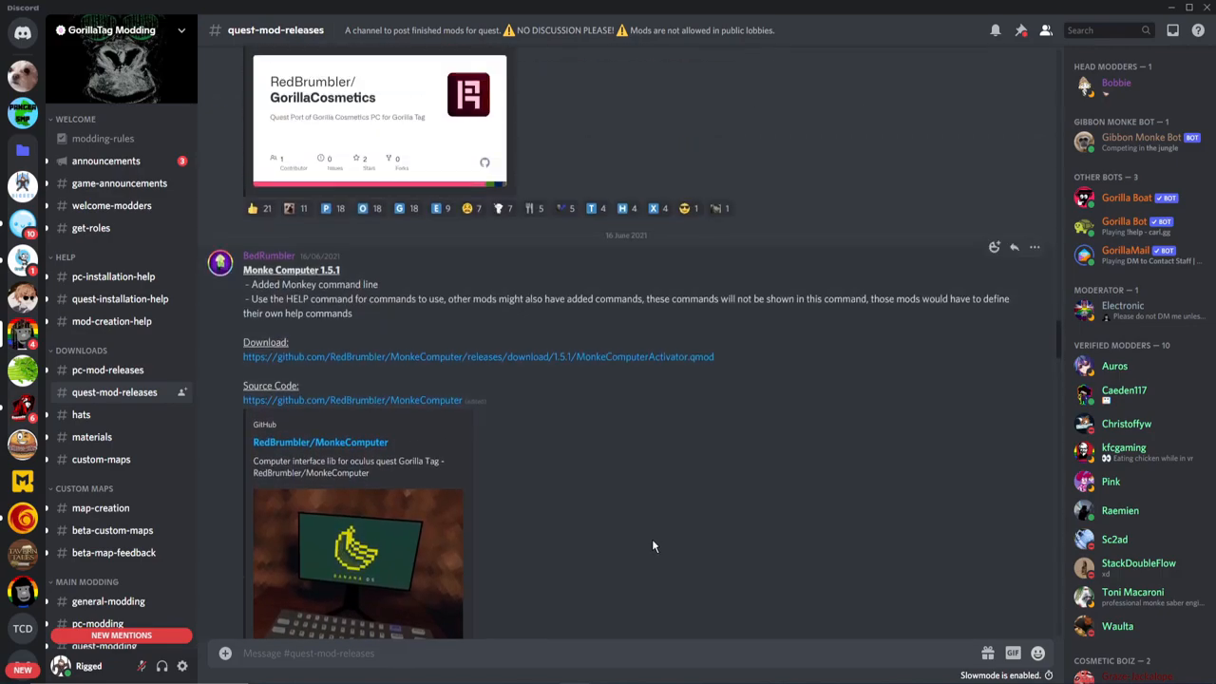
mouse_move(457, 269)
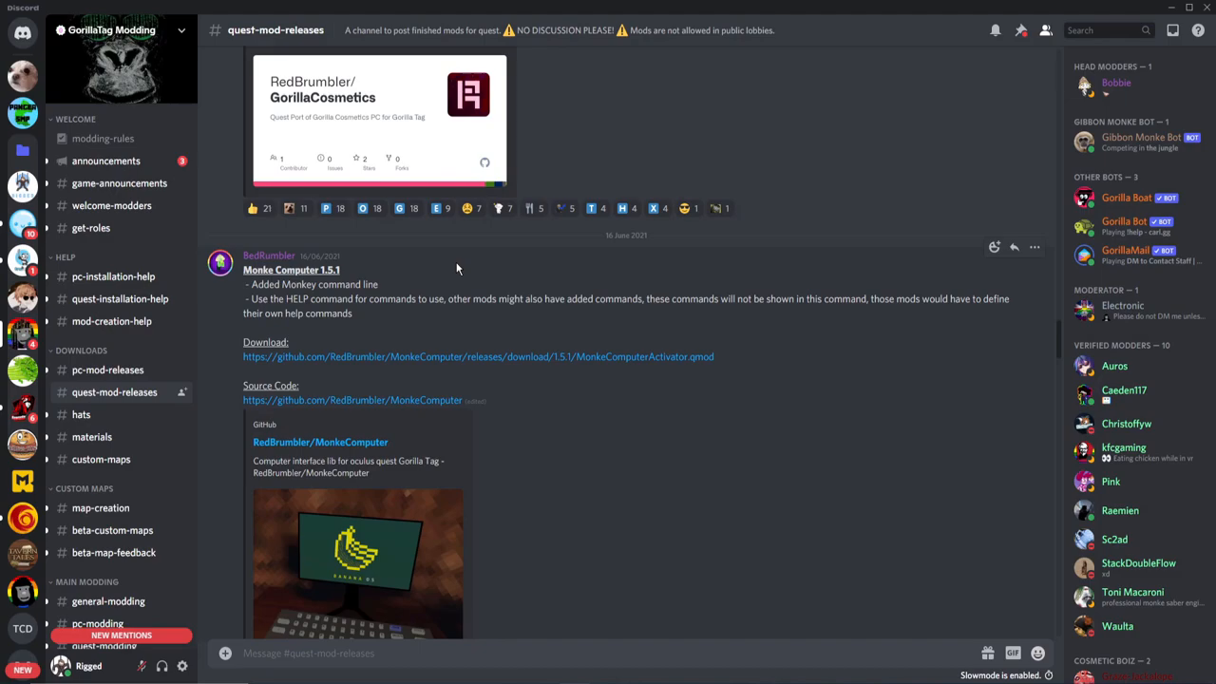
scroll("down", 3)
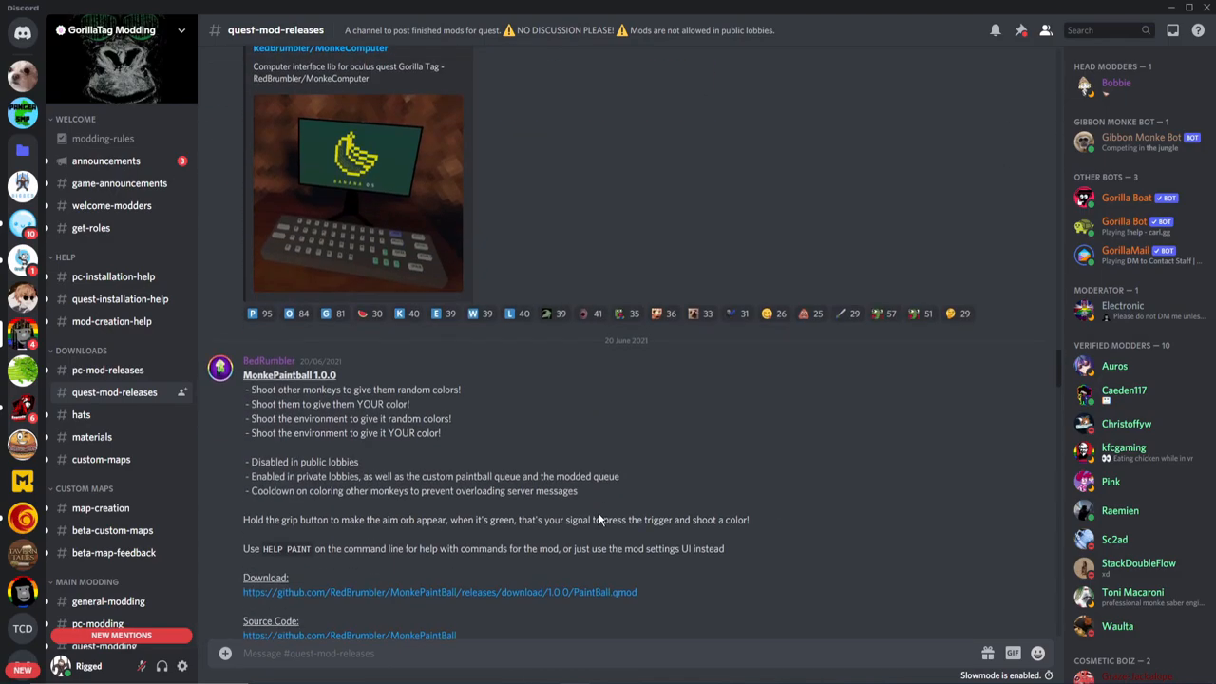
scroll("down", 3)
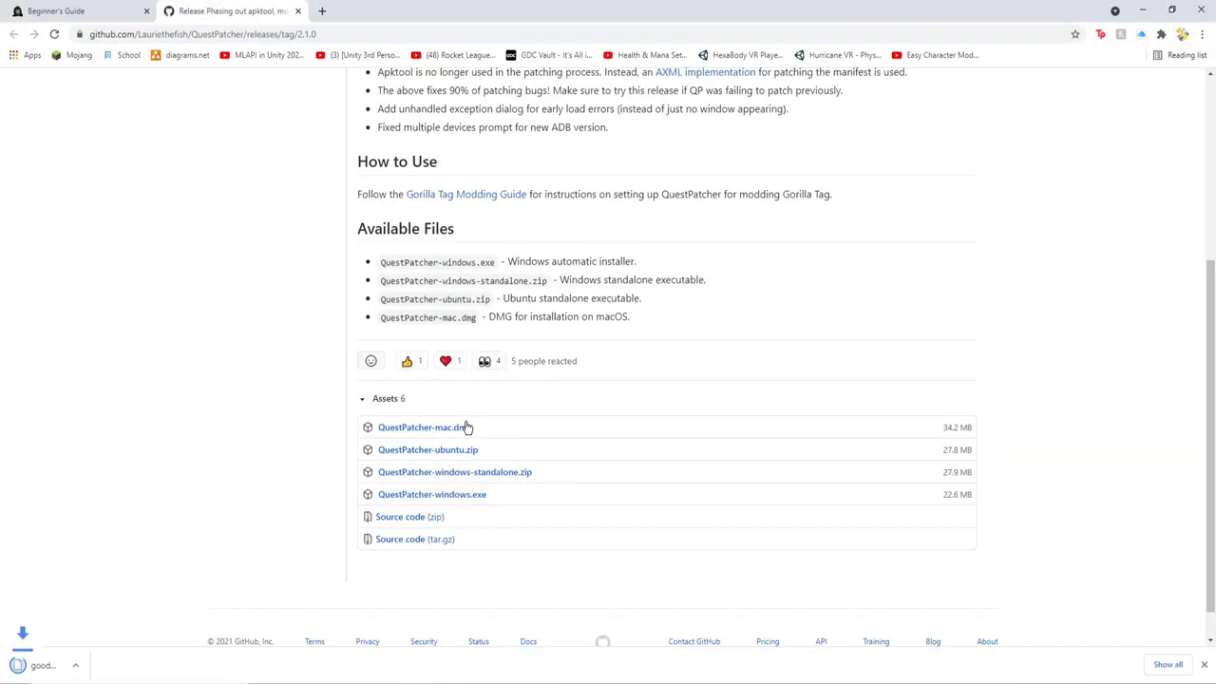
Step: Add Goodbye Moon Monke, enabled, in Mod Management, then return to Discord's release posts
left_click(425, 427)
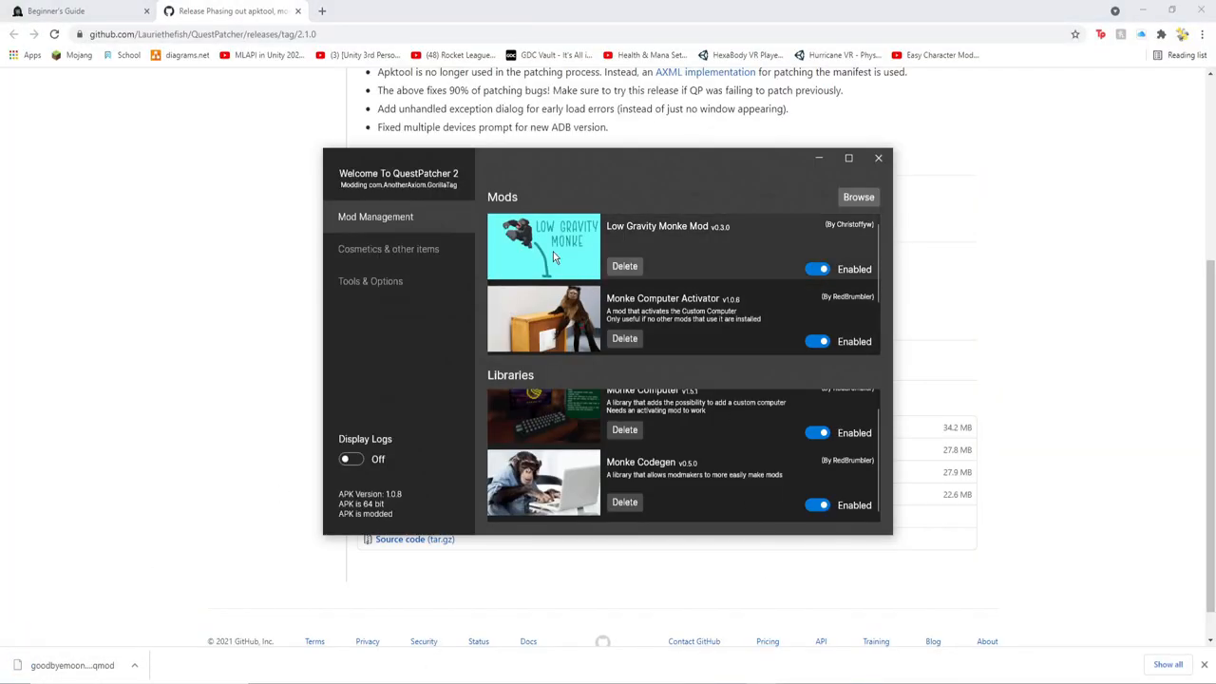
mouse_move(507, 290)
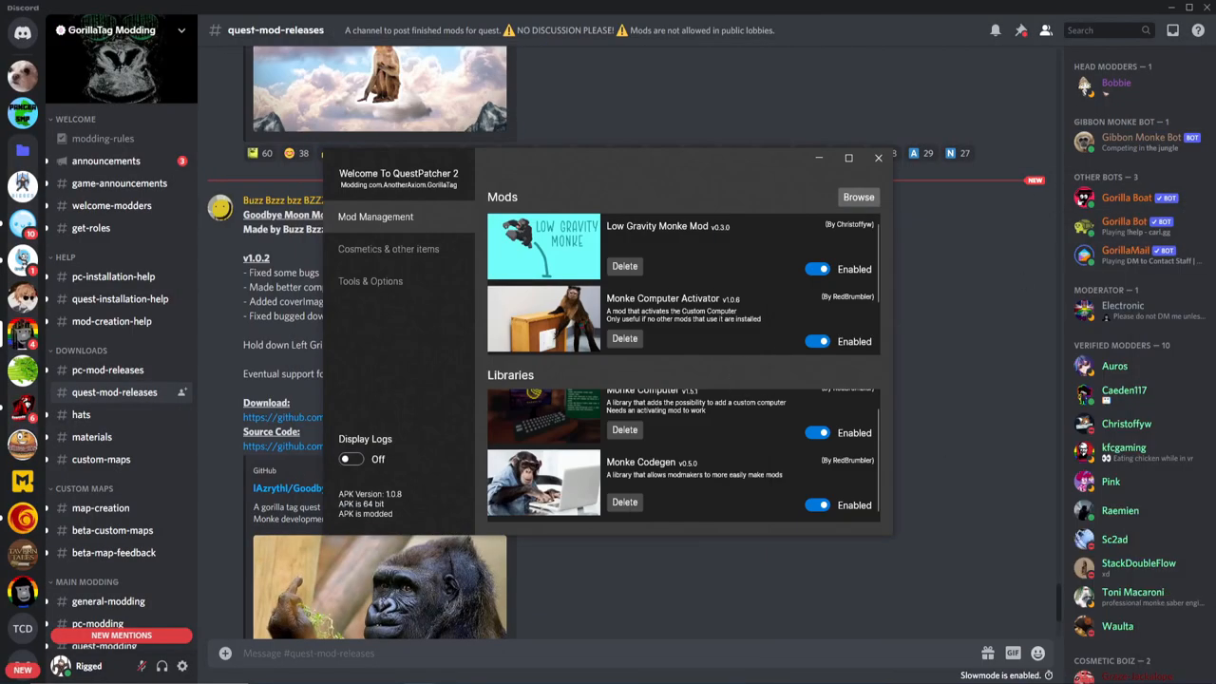
mouse_move(875, 466)
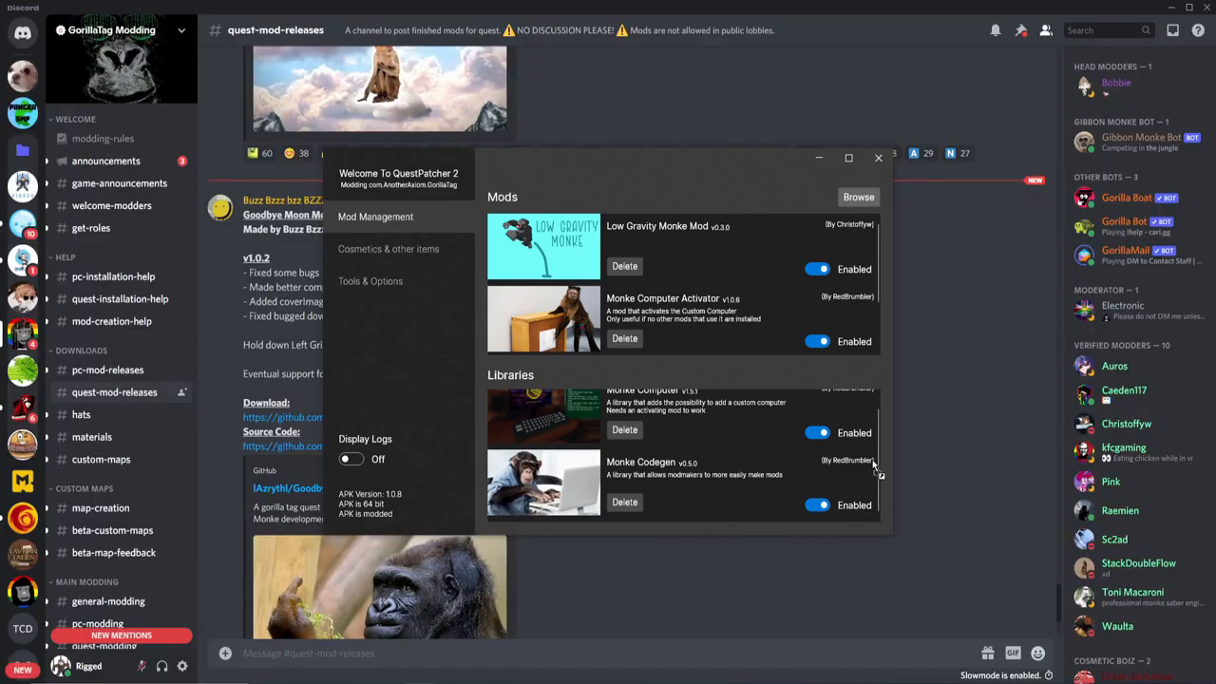
mouse_move(704, 318)
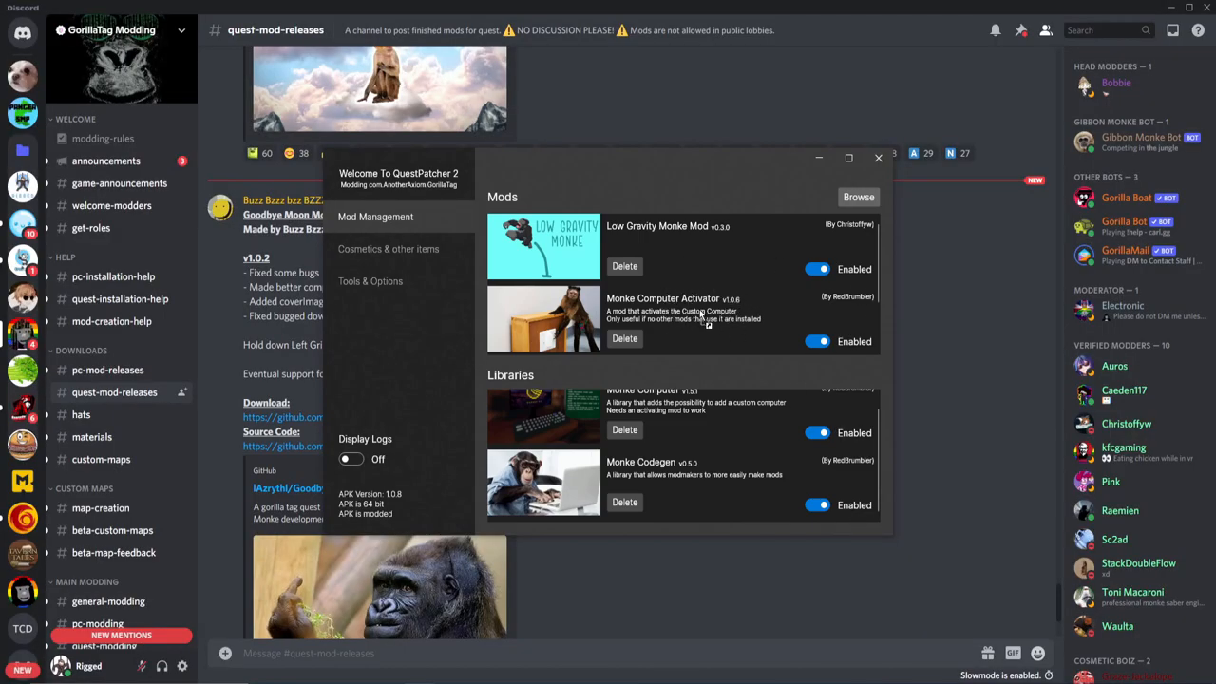
mouse_move(692, 304)
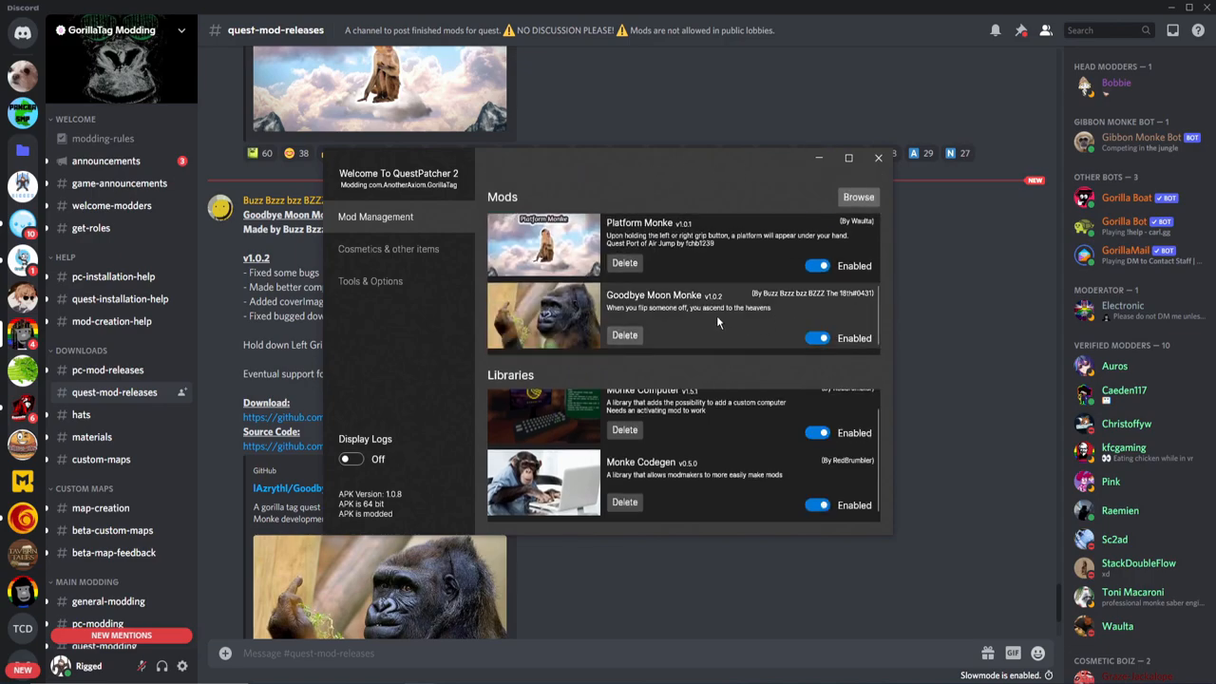
mouse_move(690, 323)
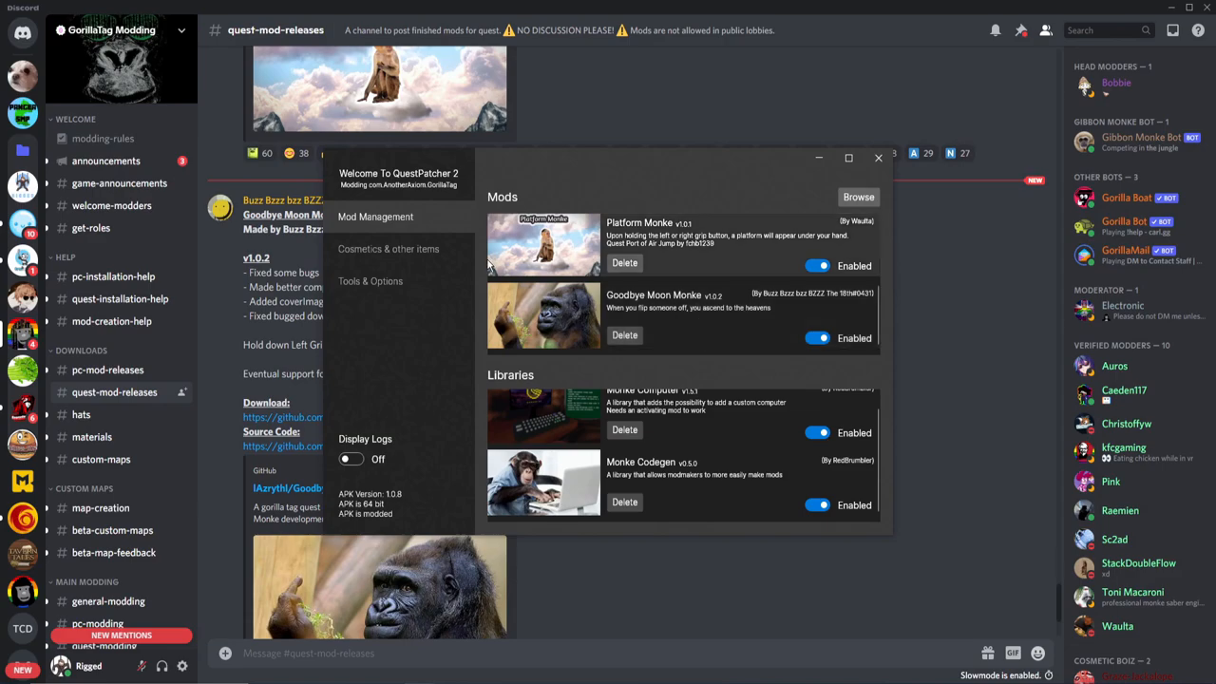
left_click(877, 157)
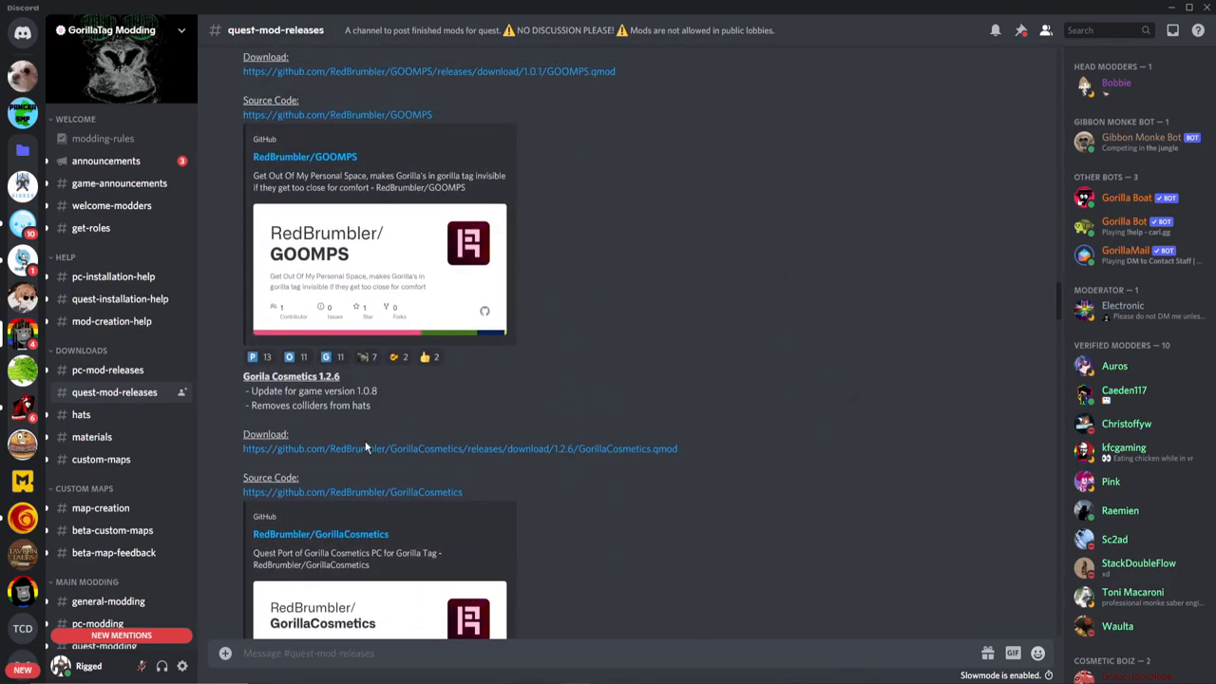
Step: View the four installed hats in Cosmetics & other items, then return to Discord
scroll("down", 3)
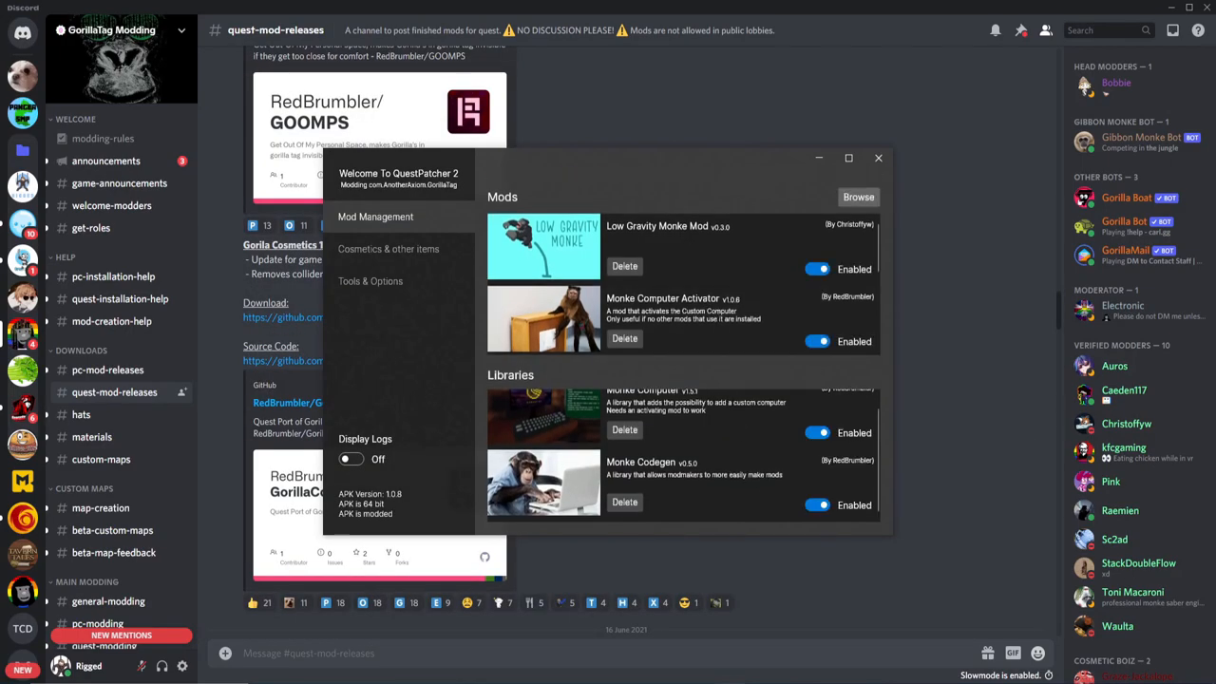
left_click(387, 249)
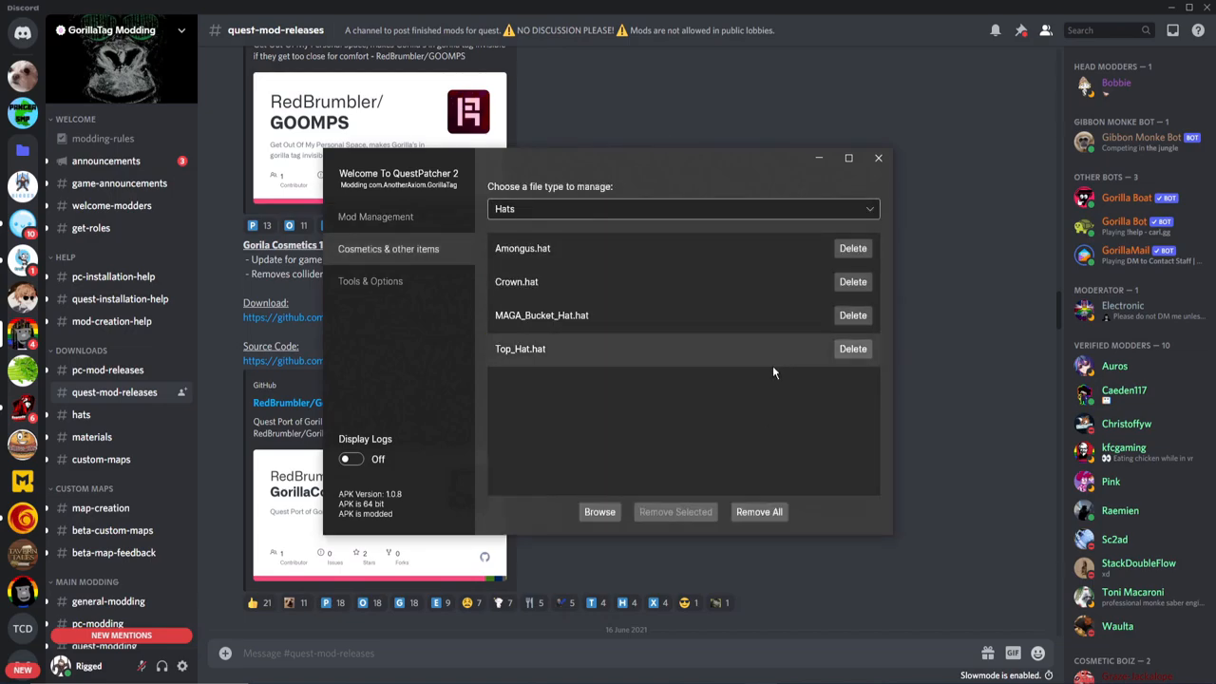
left_click(877, 158)
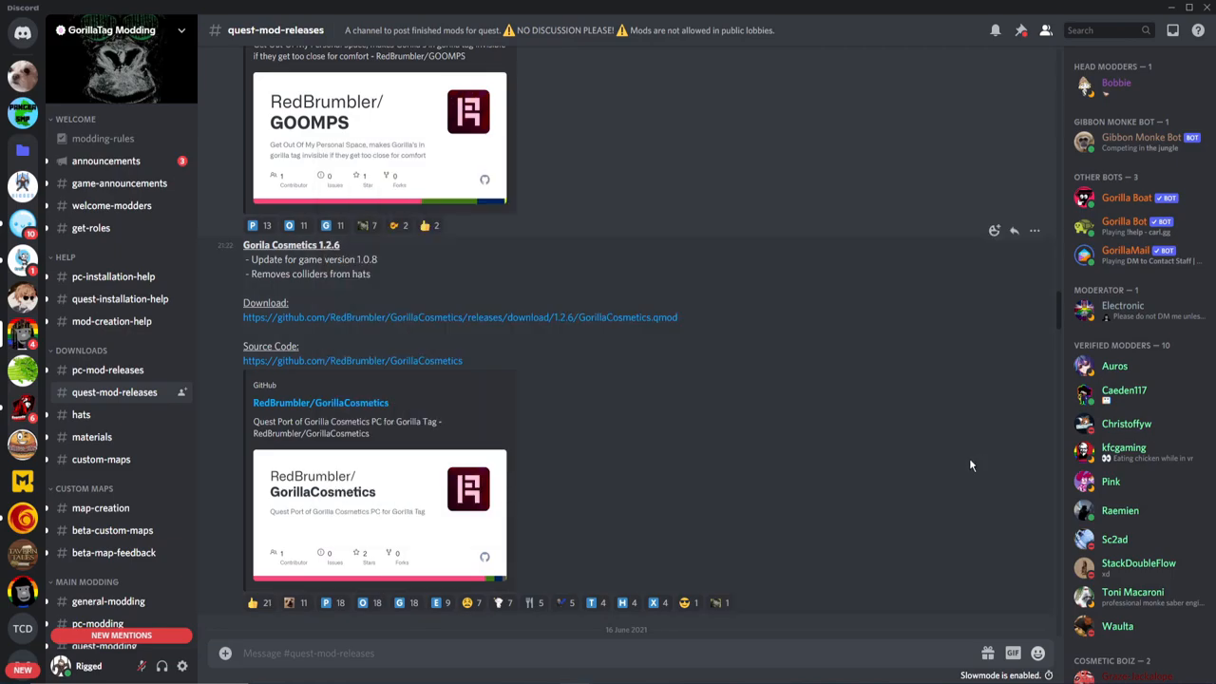
scroll("down", 3)
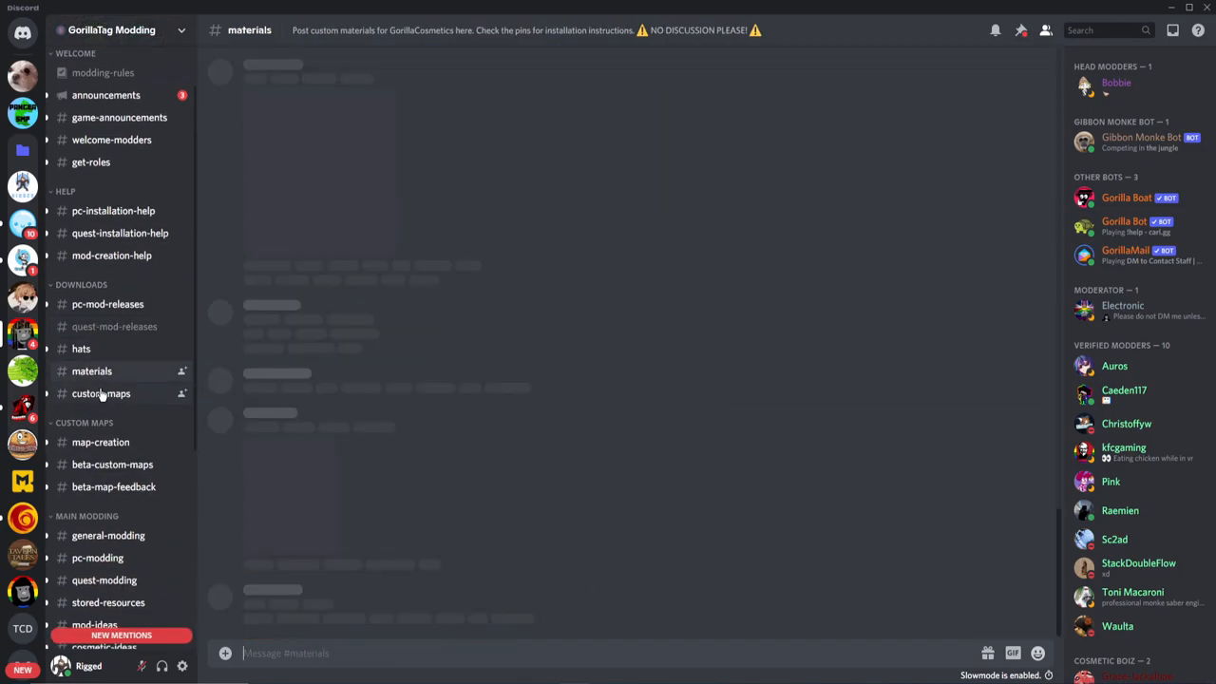
Step: Scroll #hats down to American_Flag.hat, then move to the #materials channel
left_click(81, 349)
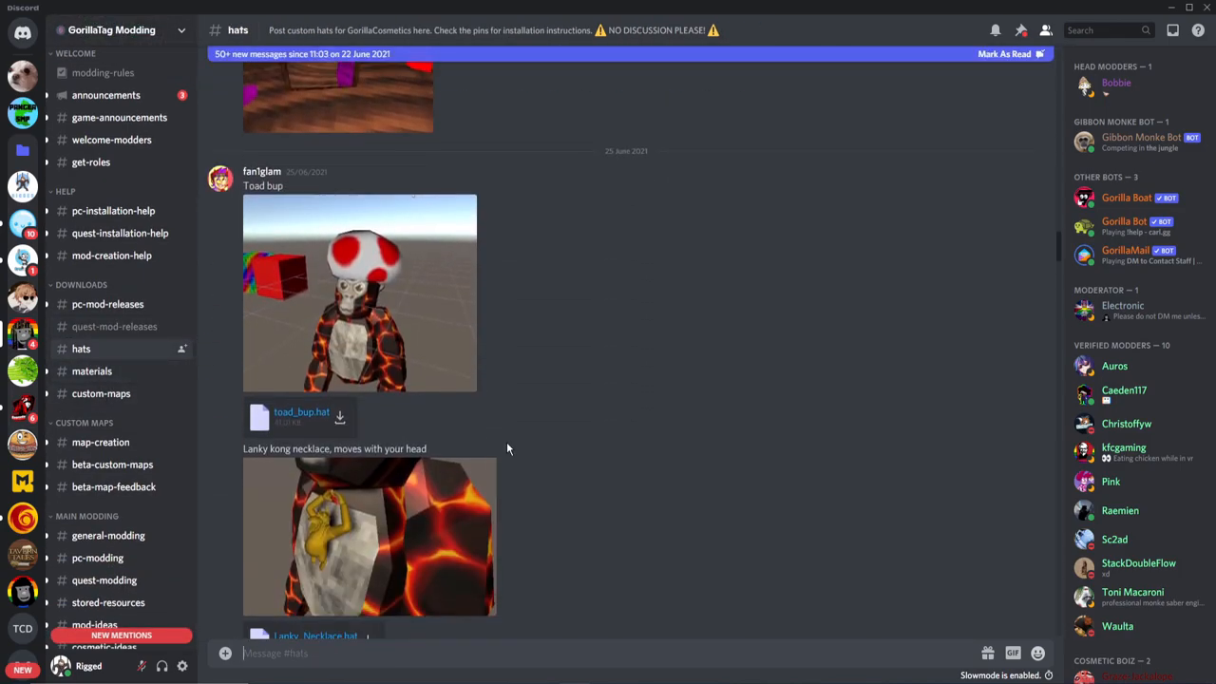
scroll("down", 3)
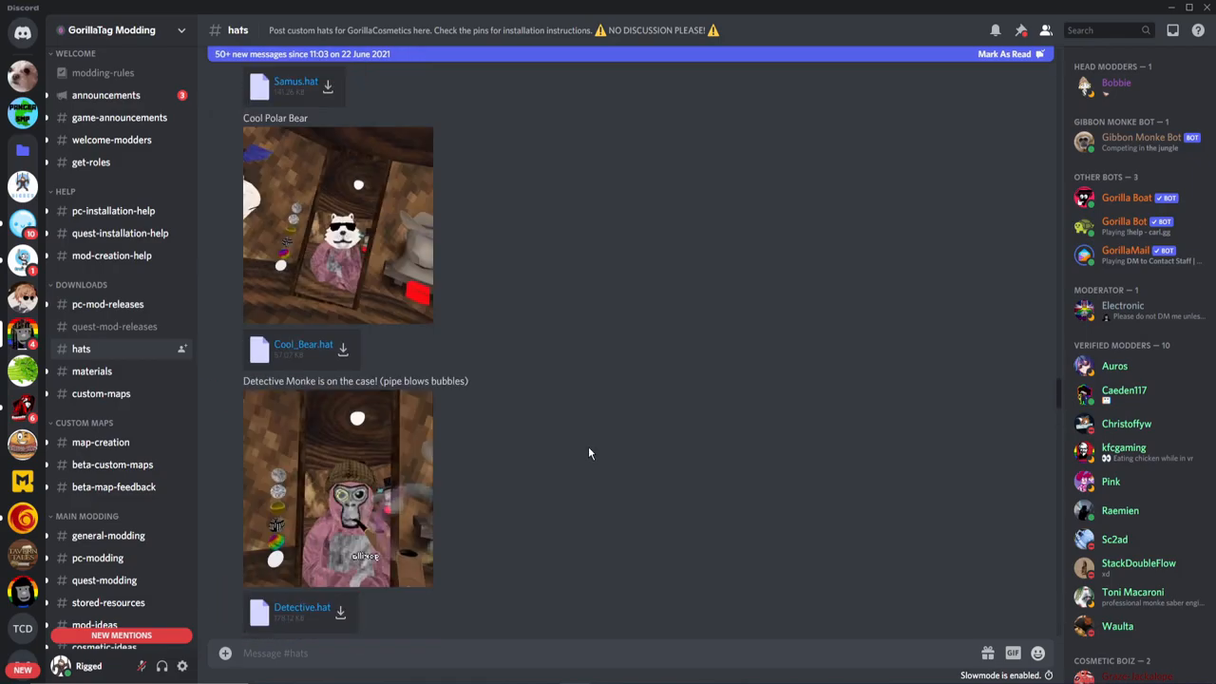
scroll("down", 3)
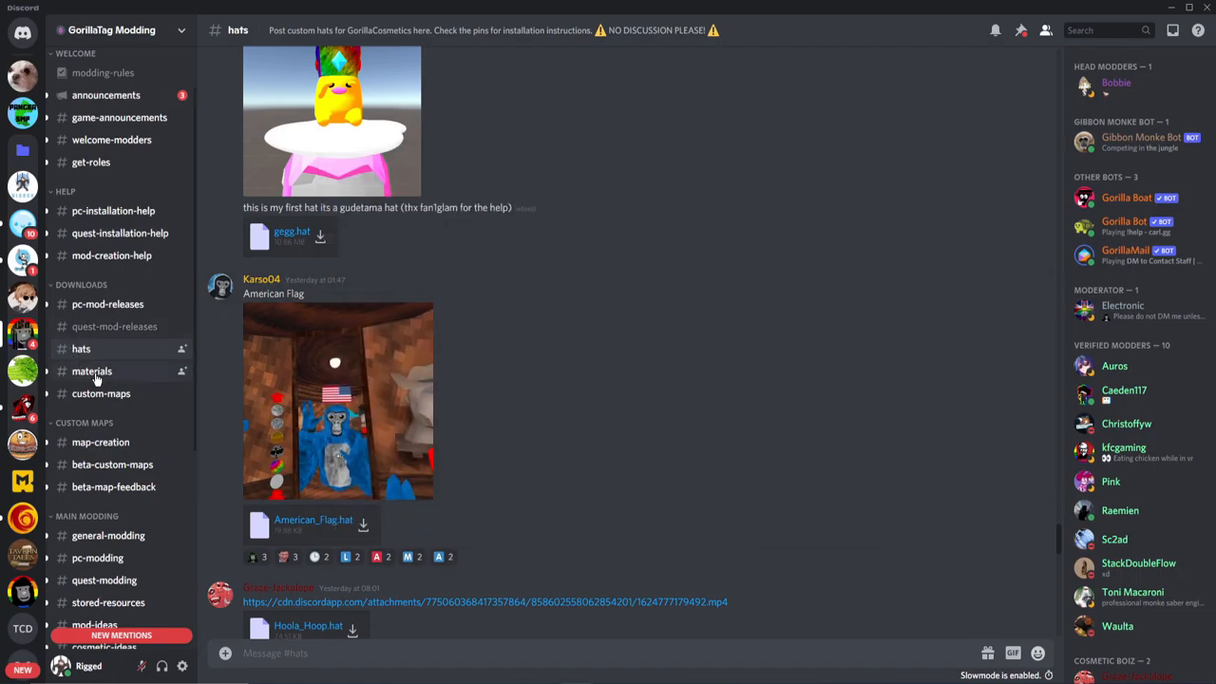
left_click(91, 370)
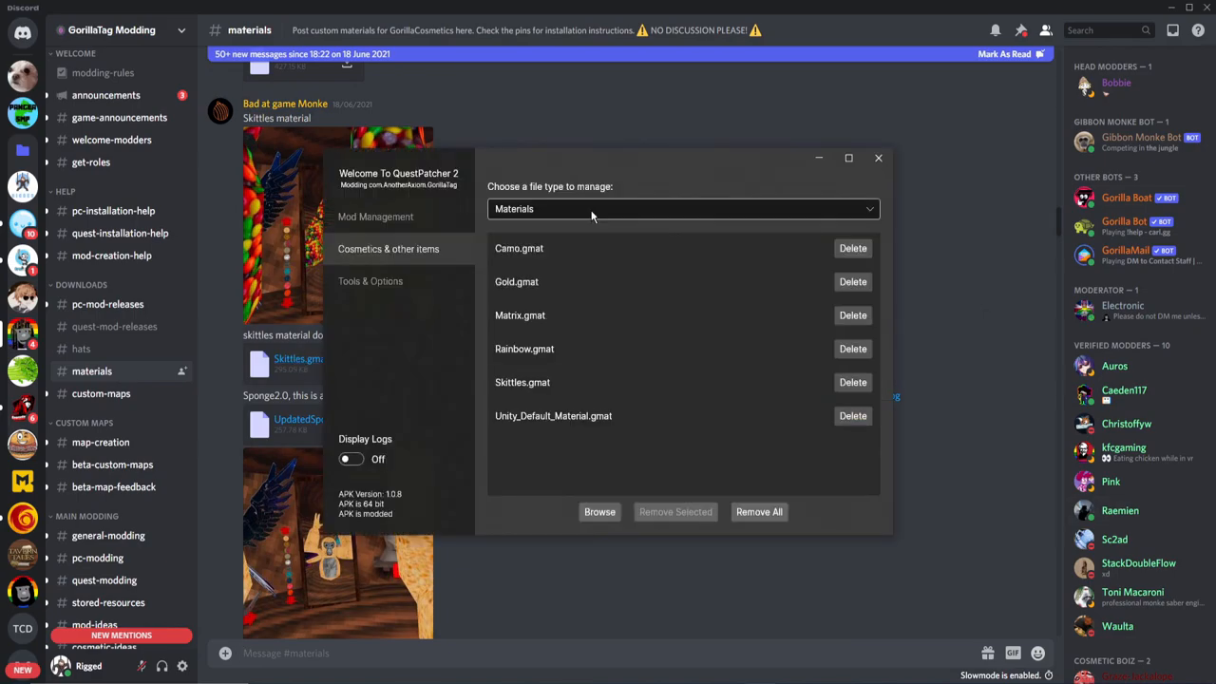
Step: Switch the cosmetics list from Materials to Hats, then view mods including Gorilla Cosmetics
left_click(680, 208)
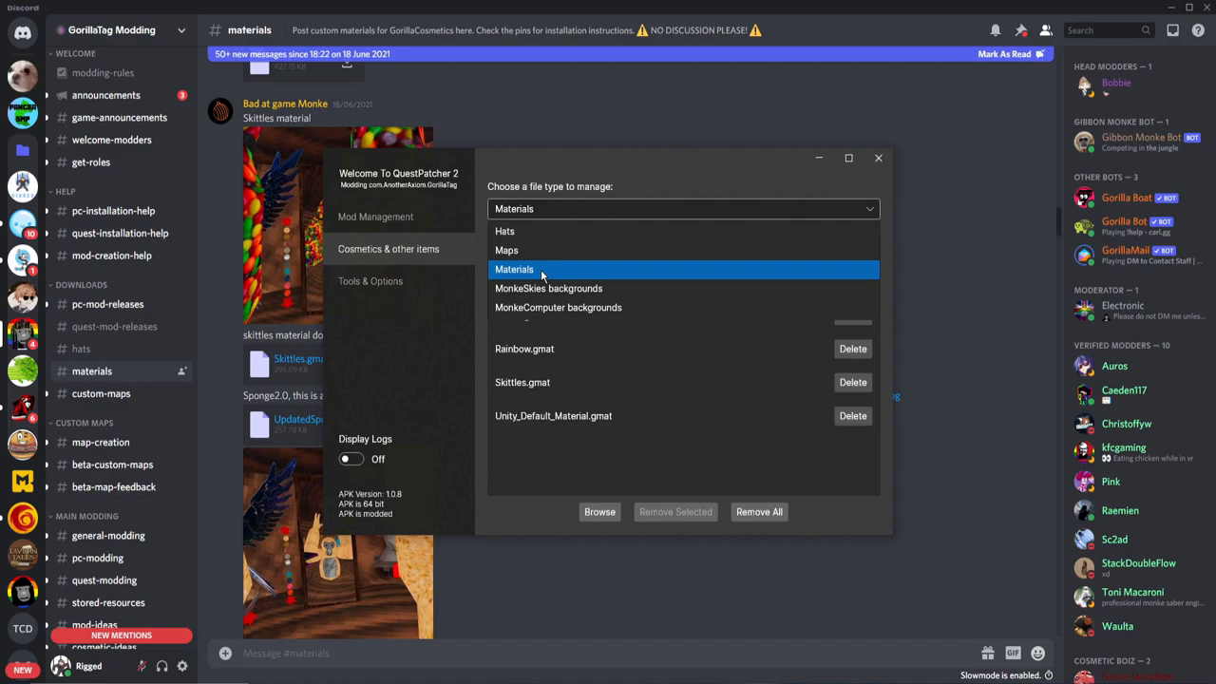
left_click(504, 231)
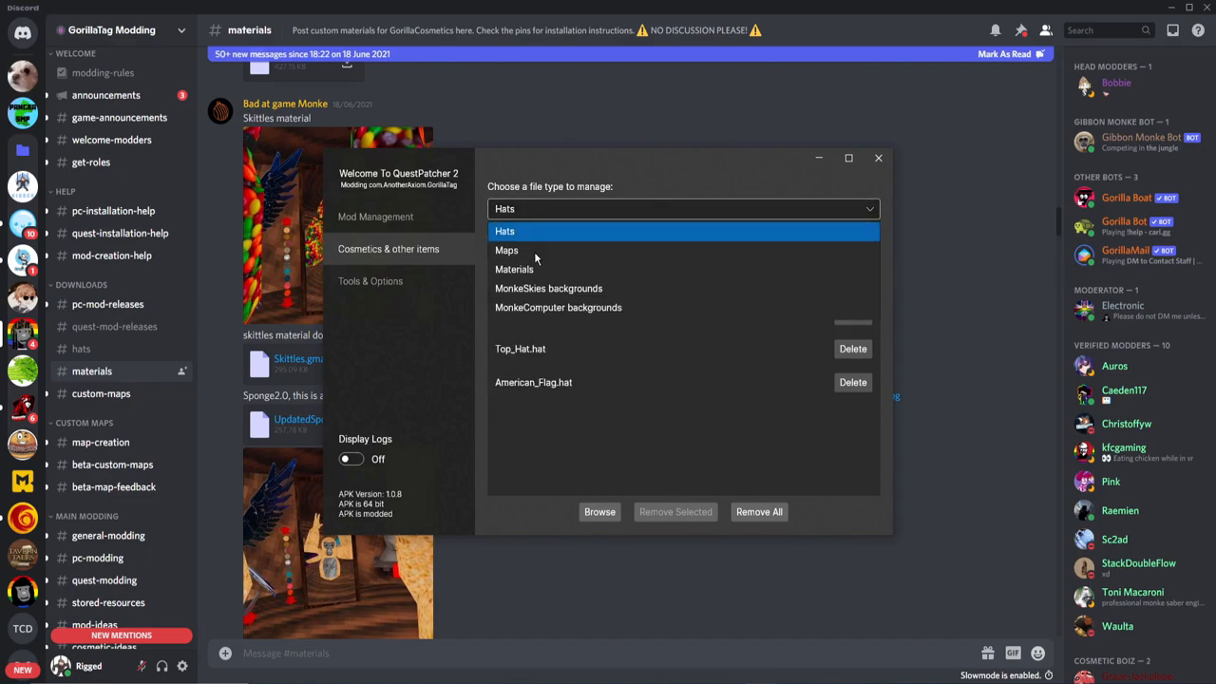
left_click(514, 269)
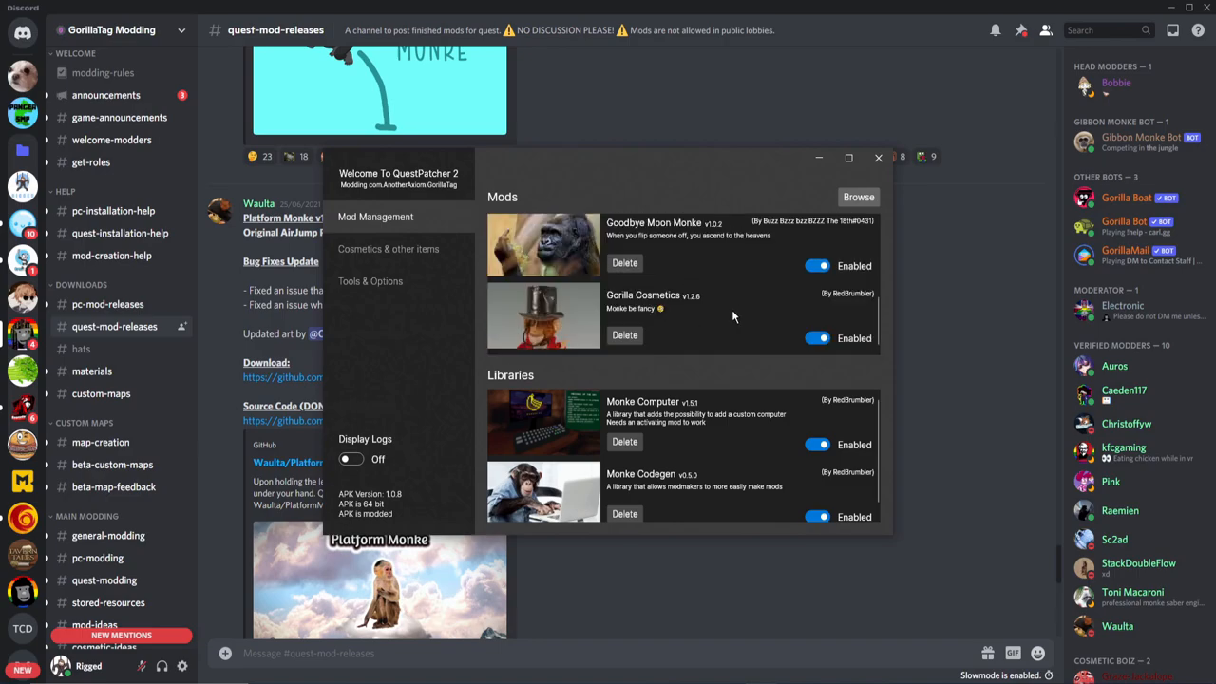
mouse_move(749, 302)
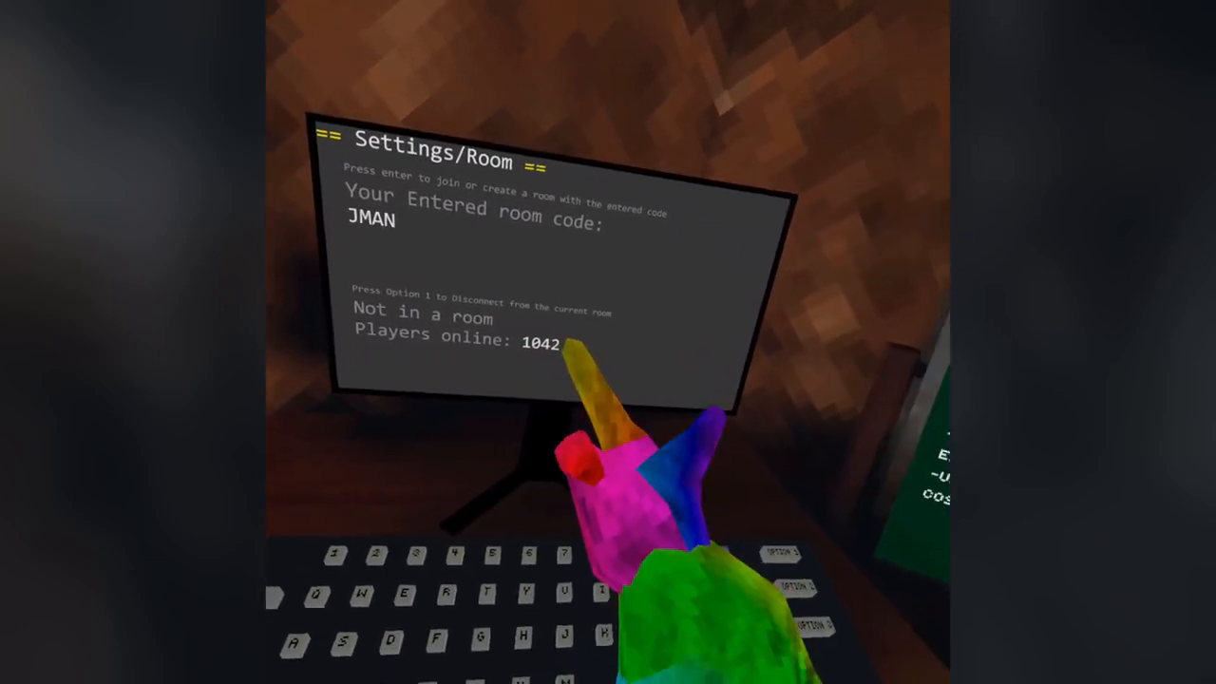
Step: Join room JMAN from the modded in-game computer
key("enter")
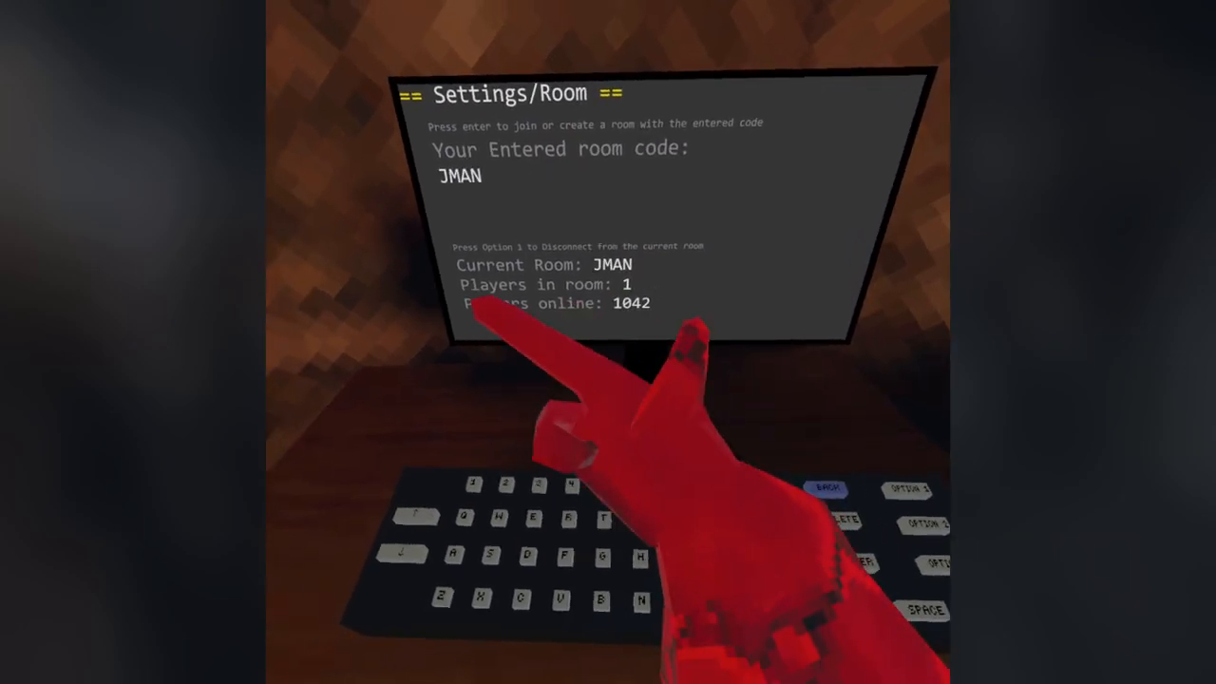